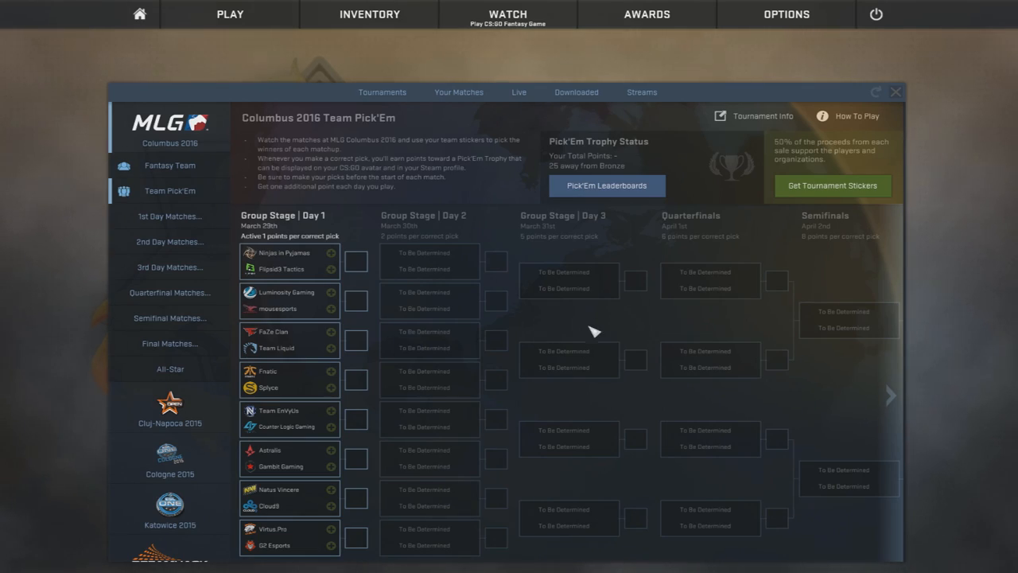
{"action": "mouse_move", "coordinate": [633, 322]}
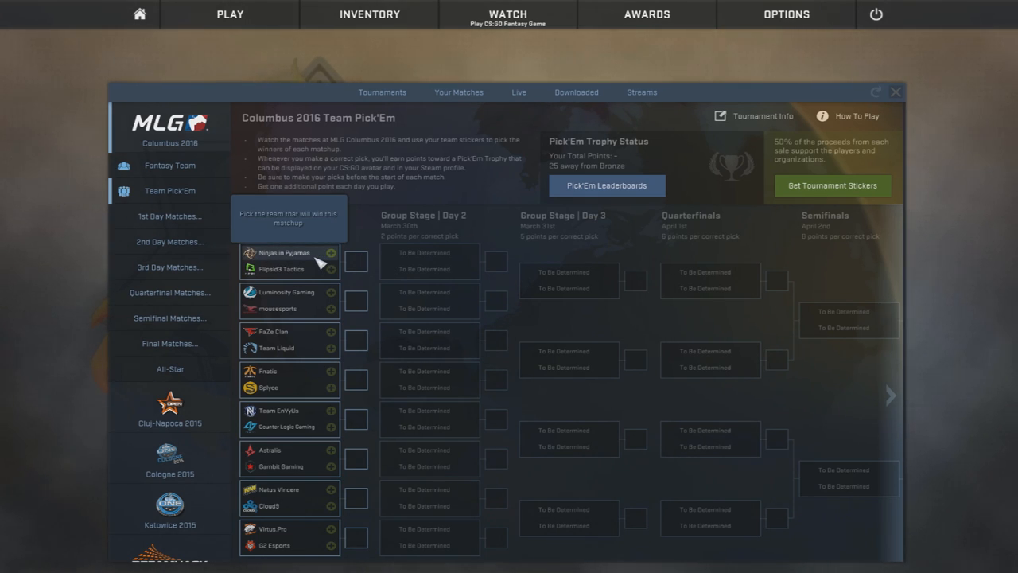
{"action": "mouse_move", "coordinate": [309, 280]}
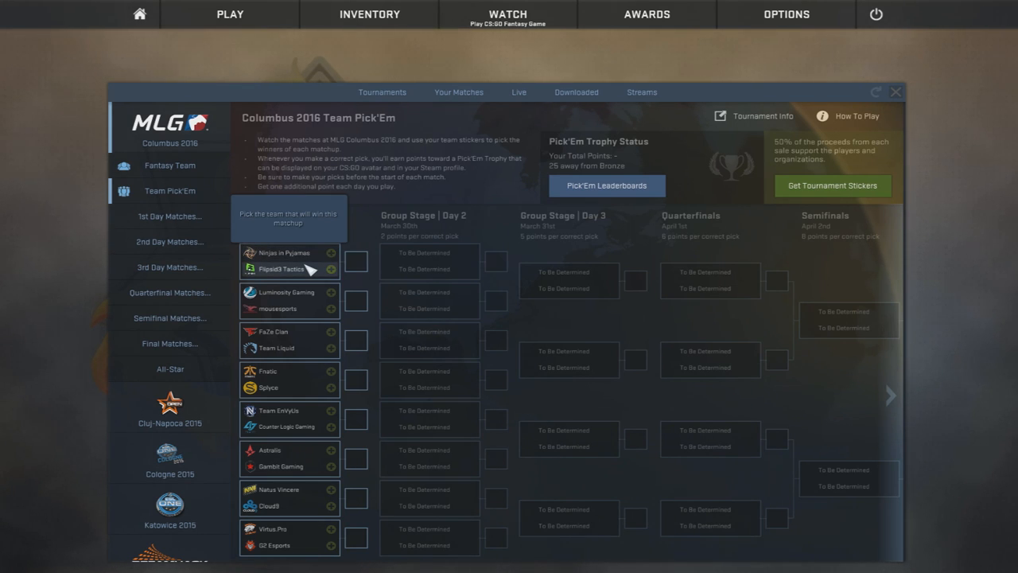
{"action": "mouse_move", "coordinate": [318, 255]}
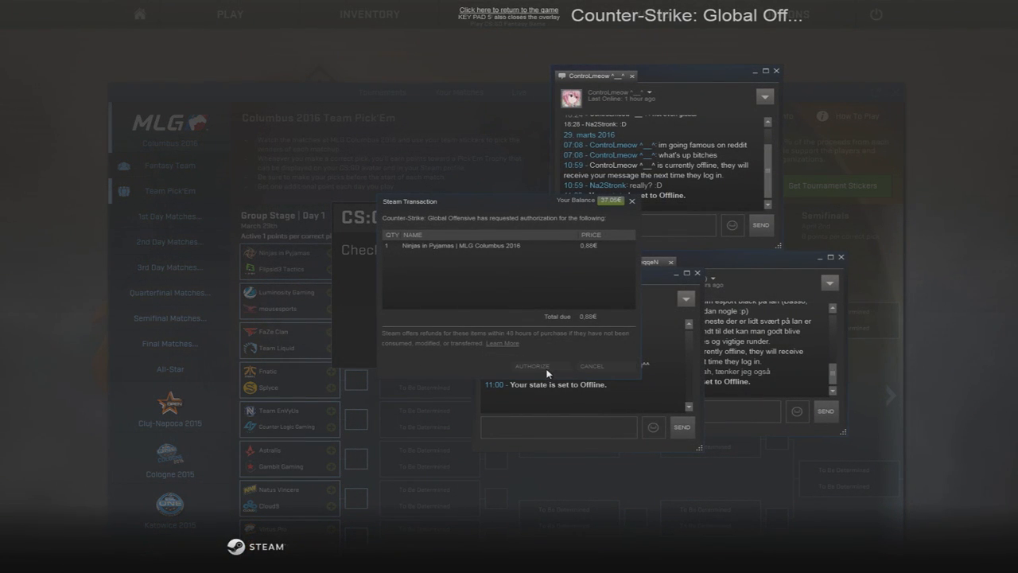
Step: Authorize the Ninjas in Pyjamas sticker and lock them in as the Day 1 pick over Flipsid3
{"action": "left_click", "coordinate": [531, 366]}
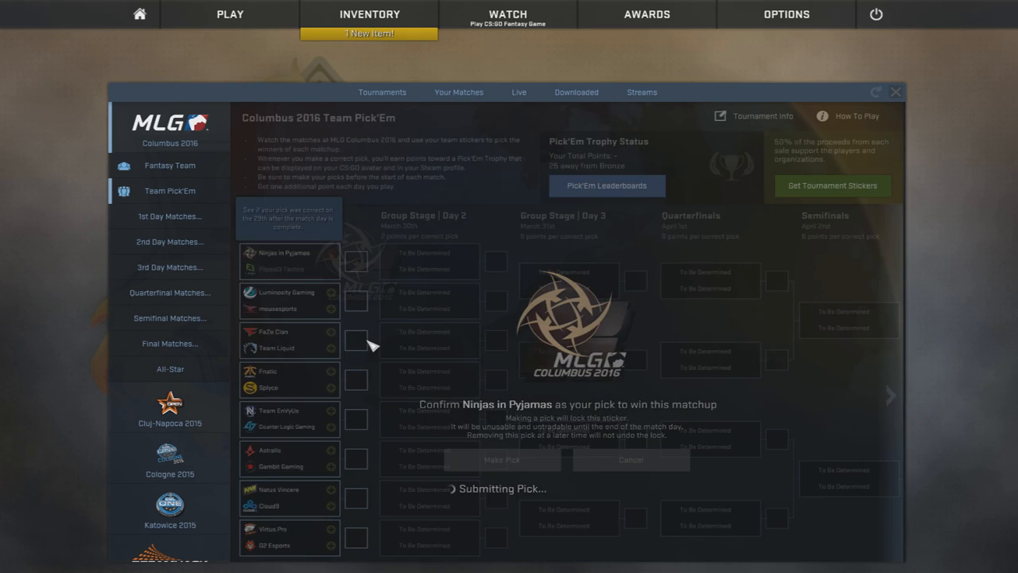
{"action": "left_click", "coordinate": [501, 459]}
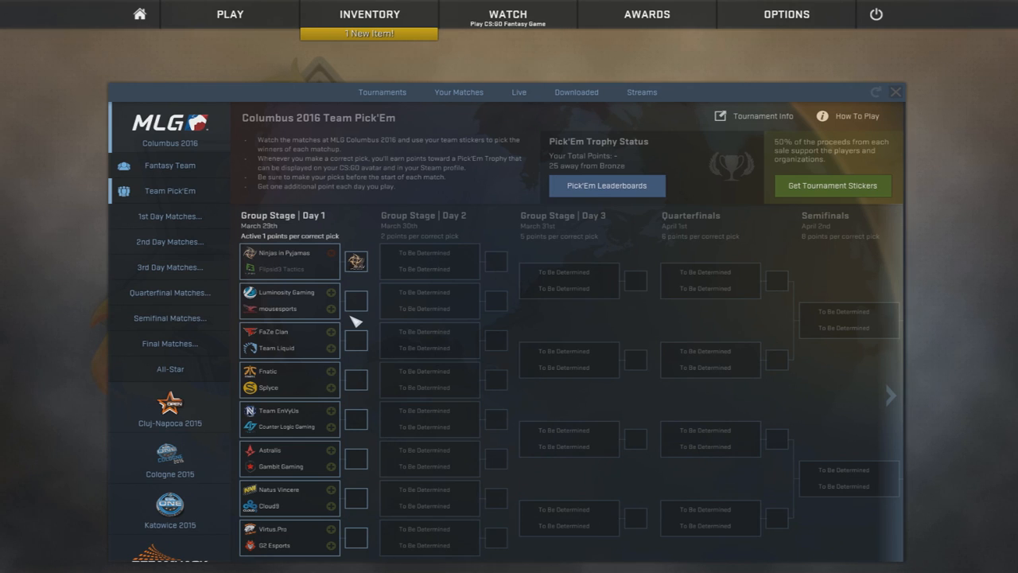
{"action": "mouse_move", "coordinate": [322, 296]}
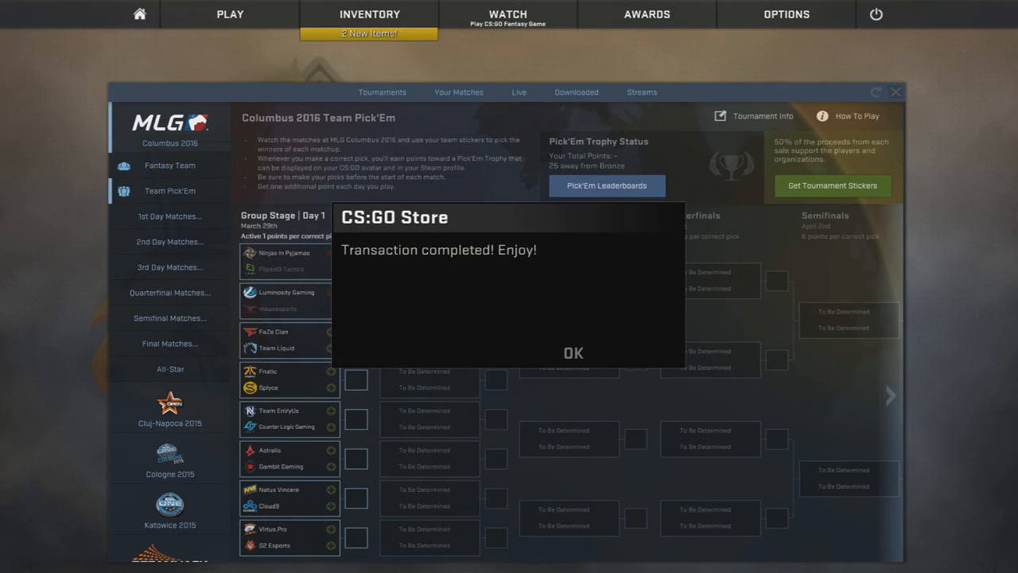
Step: Finish the Team Liquid sticker purchase and lock Team Liquid in as a Day 1 winner
{"action": "left_click", "coordinate": [573, 353]}
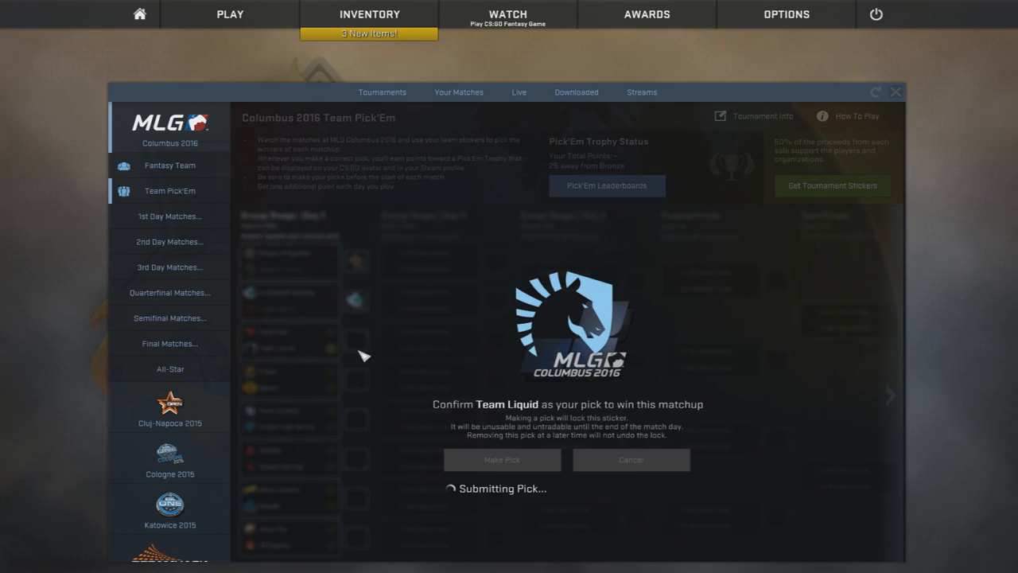
{"action": "left_click", "coordinate": [503, 458]}
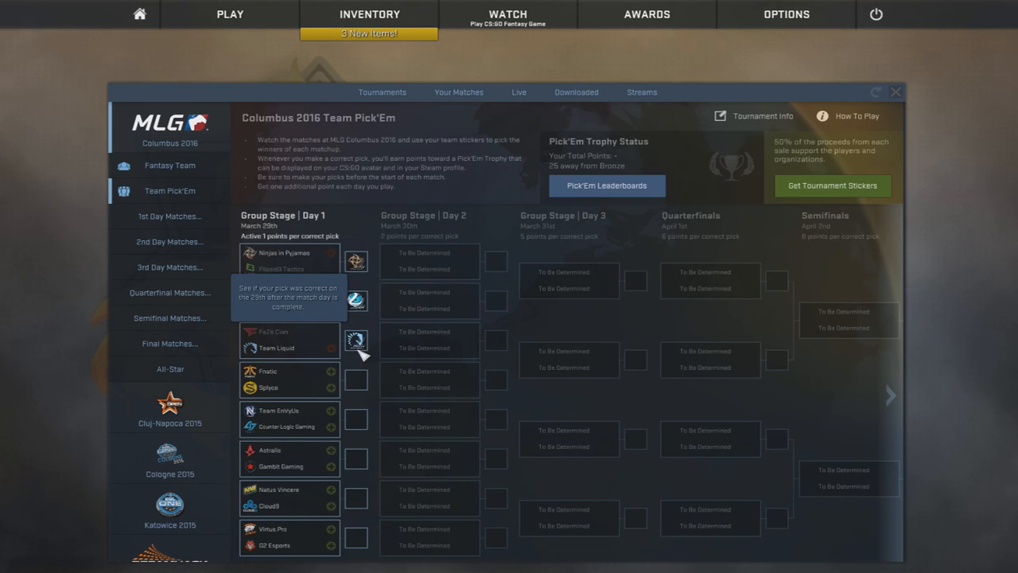
{"action": "mouse_move", "coordinate": [374, 358]}
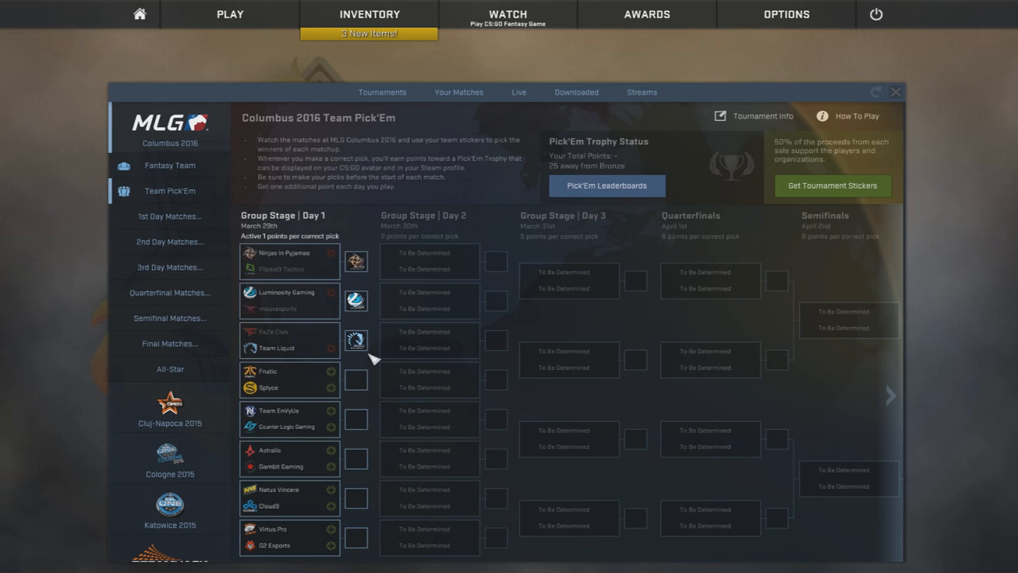
{"action": "mouse_move", "coordinate": [310, 337]}
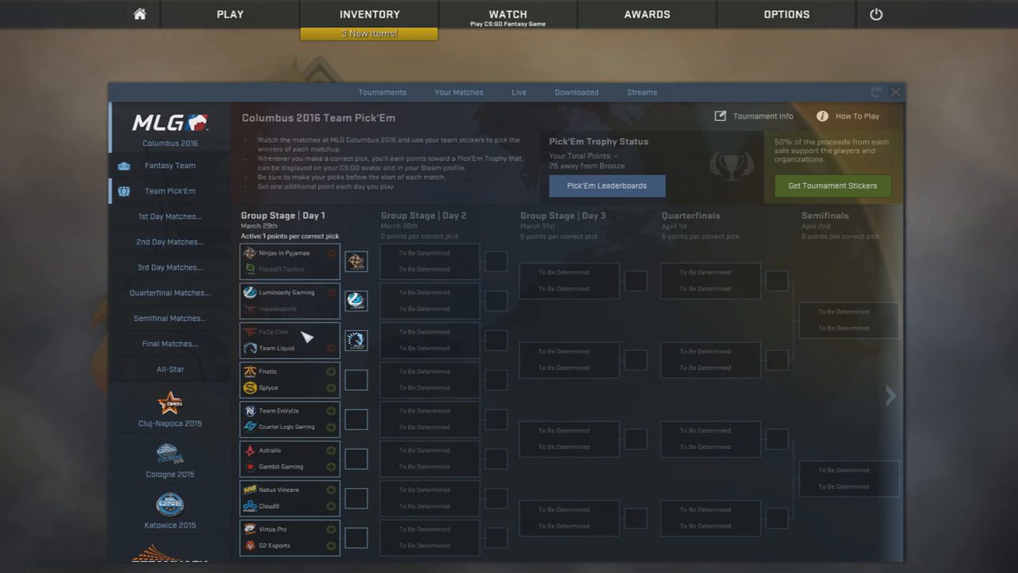
{"action": "mouse_move", "coordinate": [413, 330]}
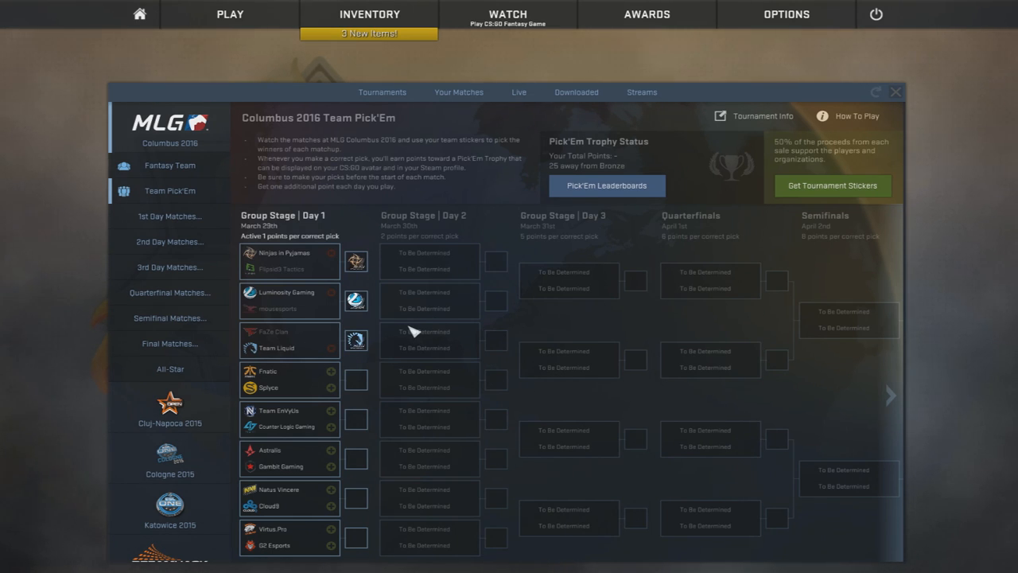
{"action": "mouse_move", "coordinate": [368, 388]}
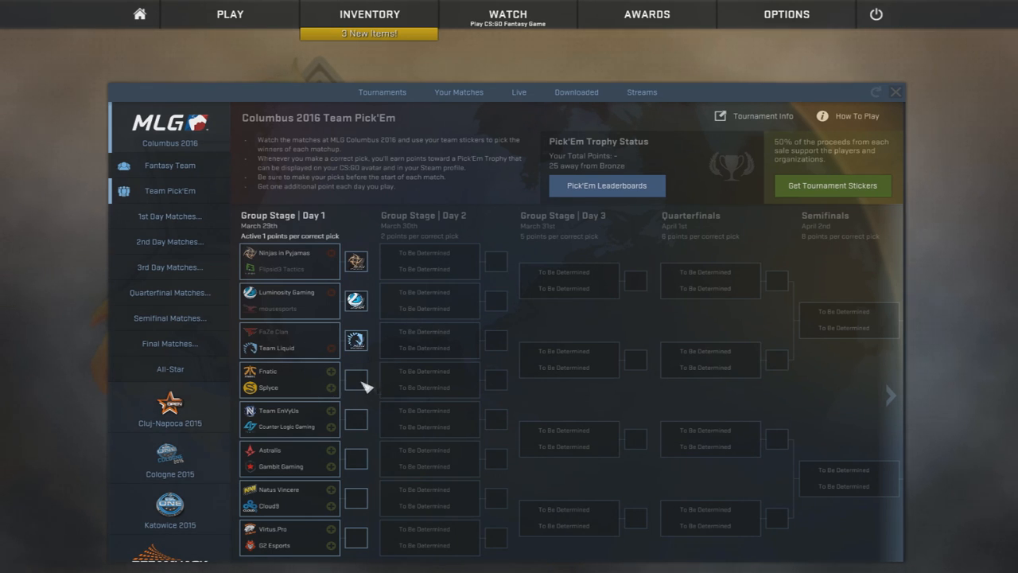
Step: Buy the Fnatic sticker and lock Fnatic in as the Day 1 pick over Splyce
{"action": "left_click", "coordinate": [357, 380]}
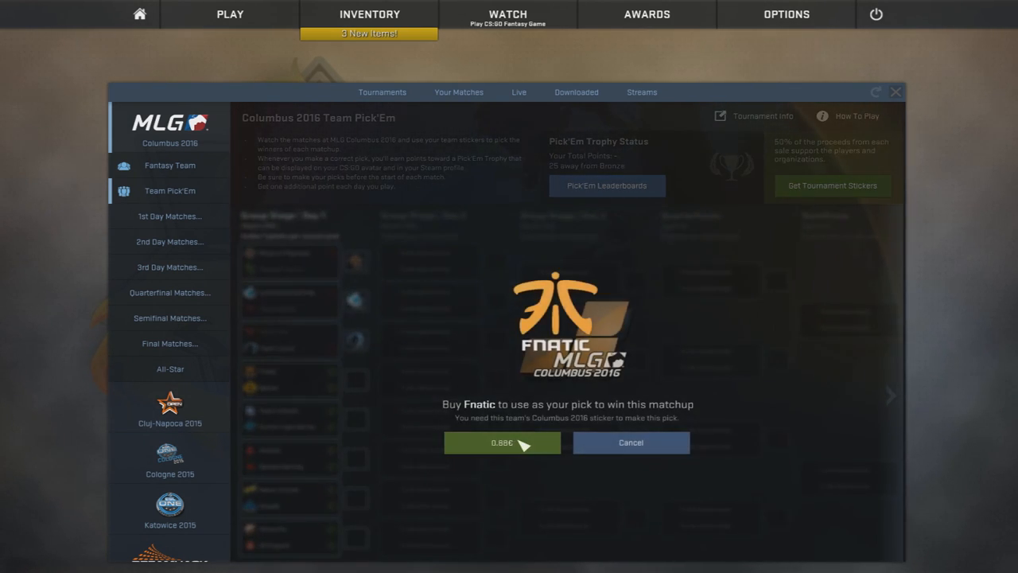
{"action": "left_click", "coordinate": [503, 443]}
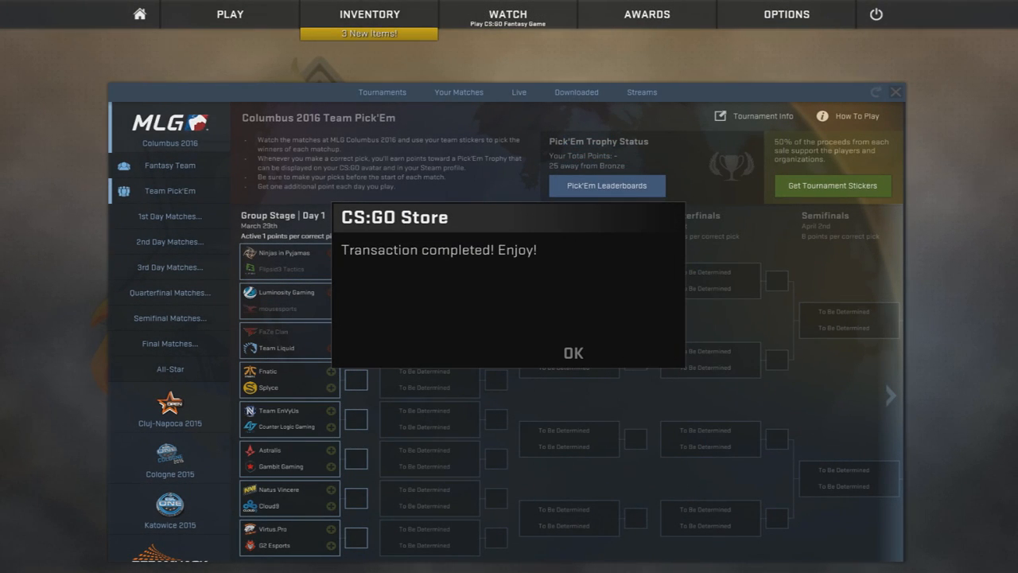
{"action": "left_click", "coordinate": [572, 353]}
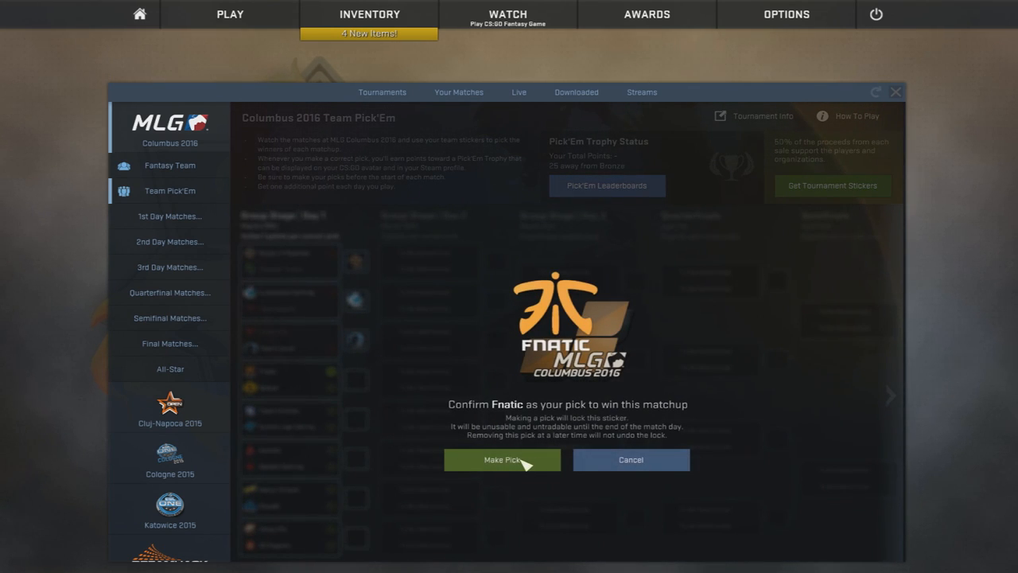
{"action": "left_click", "coordinate": [502, 459]}
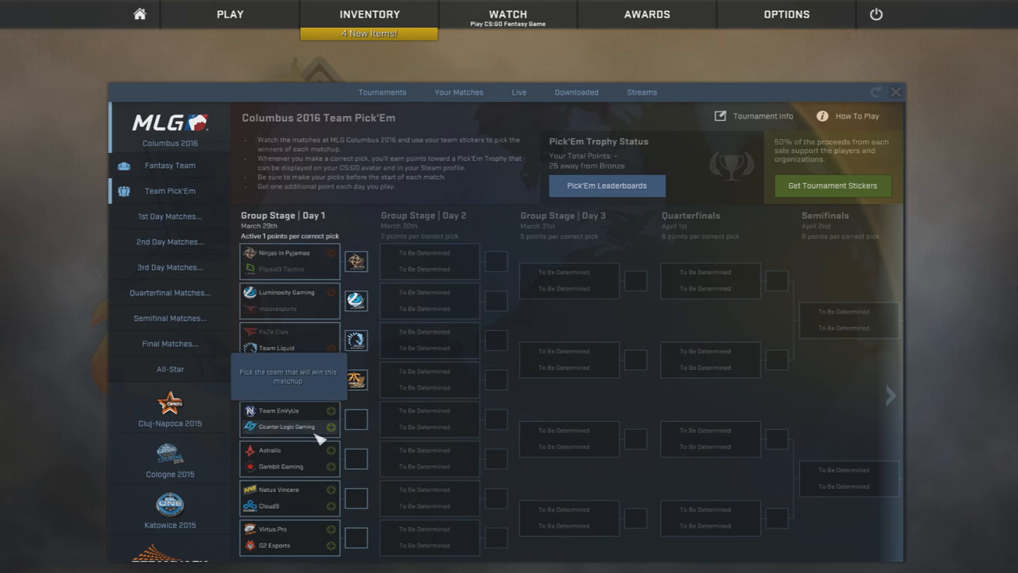
Step: Buy and authorize the Counter Logic Gaming sticker for the pick over Team EnVyUs
{"action": "left_click", "coordinate": [328, 426]}
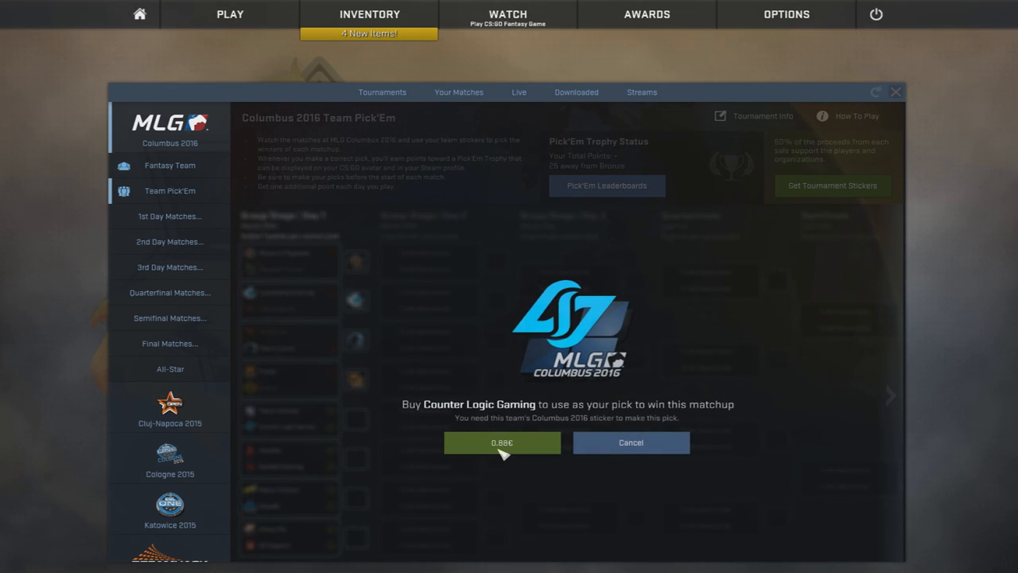
{"action": "left_click", "coordinate": [502, 443]}
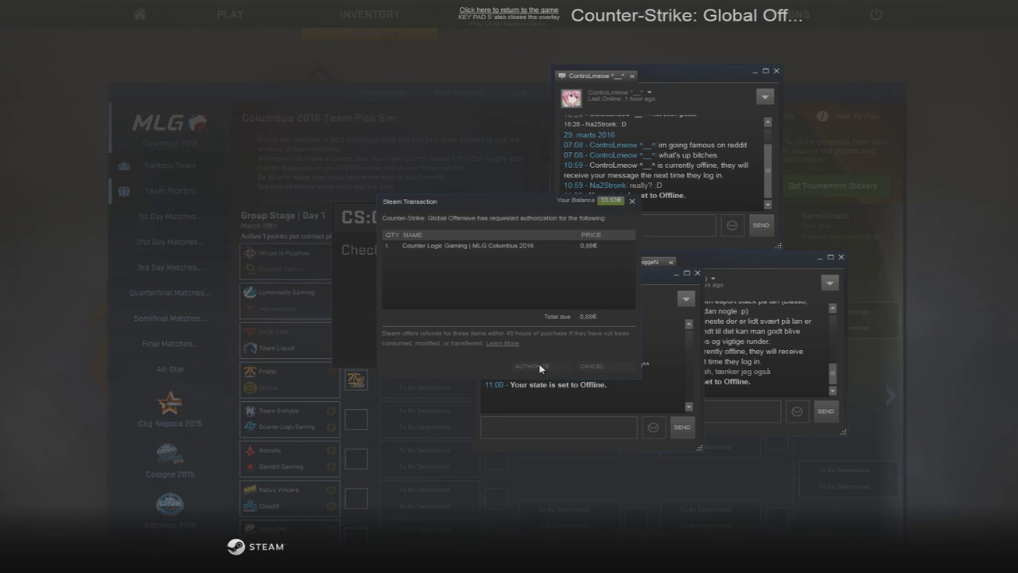
{"action": "left_click", "coordinate": [533, 366]}
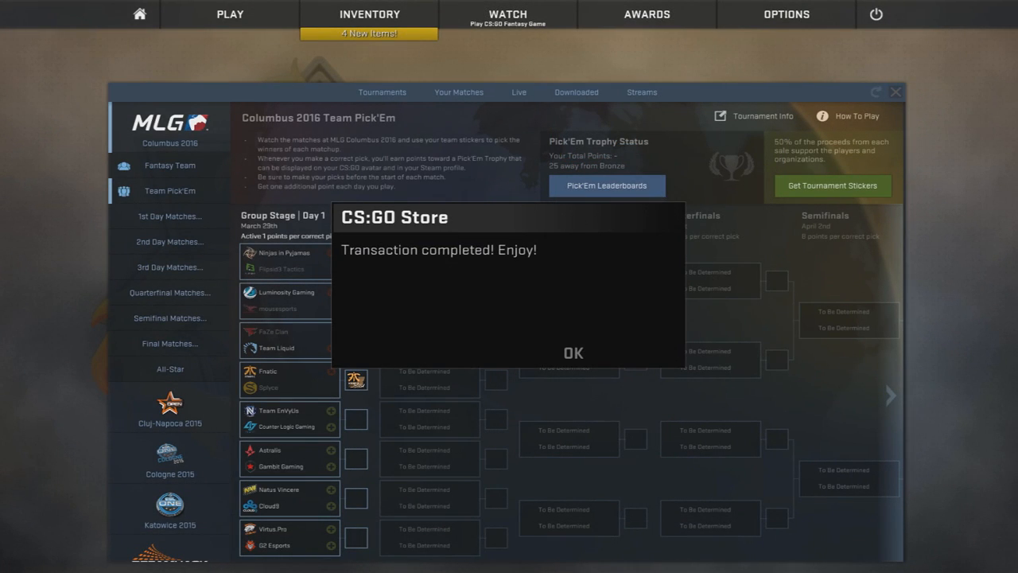
{"action": "left_click", "coordinate": [573, 353]}
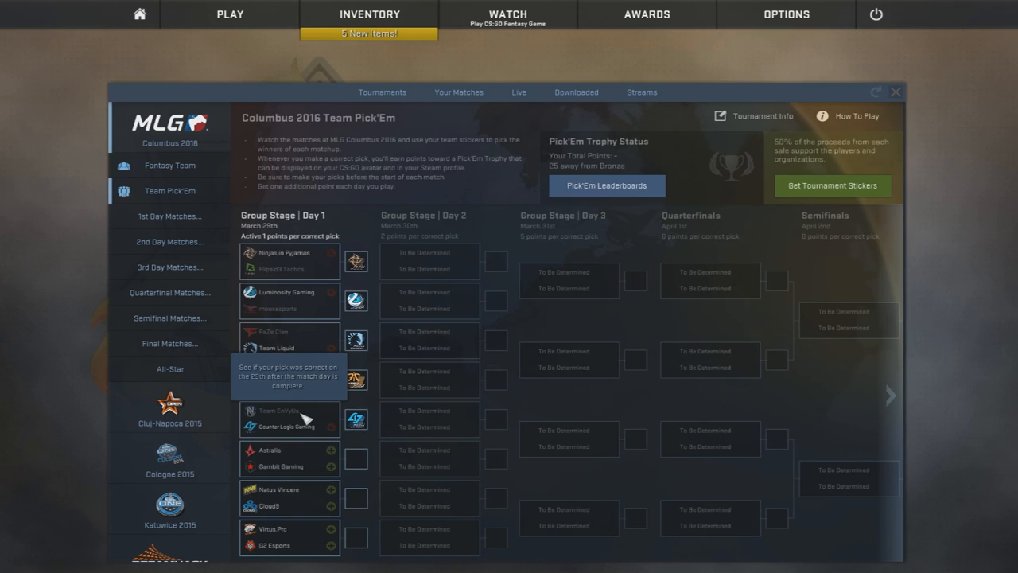
{"action": "mouse_move", "coordinate": [385, 410]}
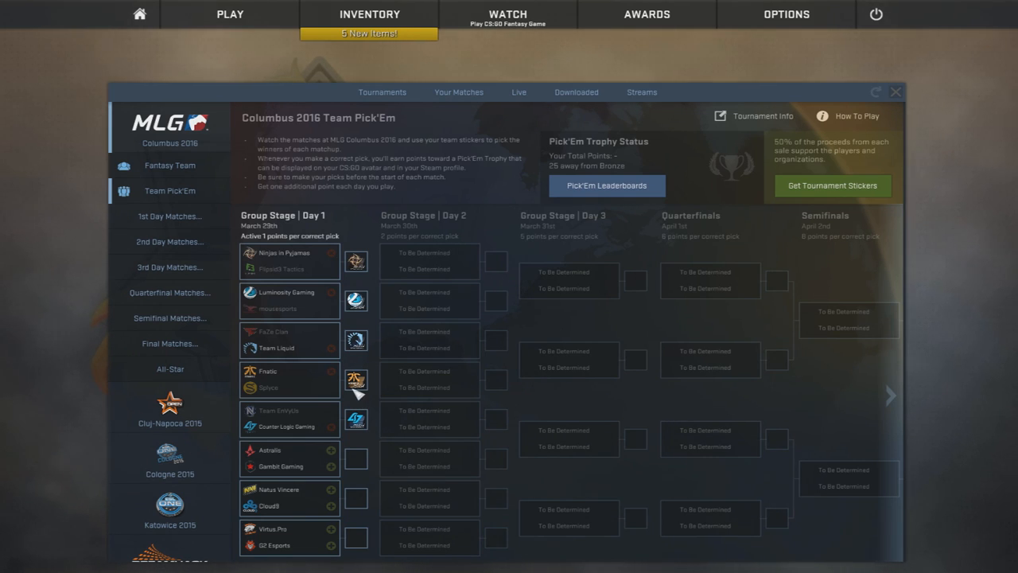
{"action": "mouse_move", "coordinate": [385, 437]}
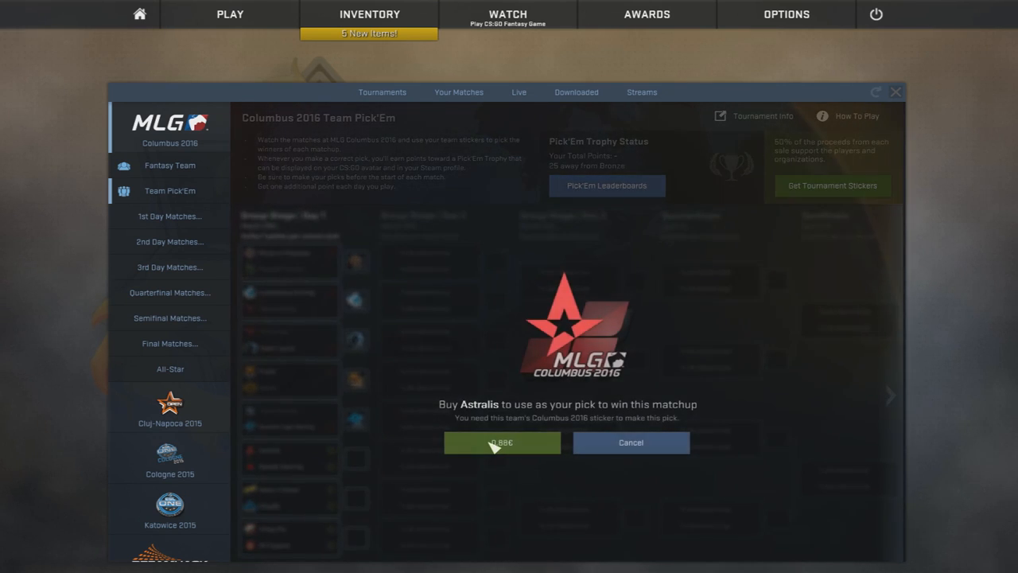
Step: Buy the Astralis sticker and lock Astralis in as the sixth Day 1 pick over Gambit
{"action": "left_click", "coordinate": [502, 442]}
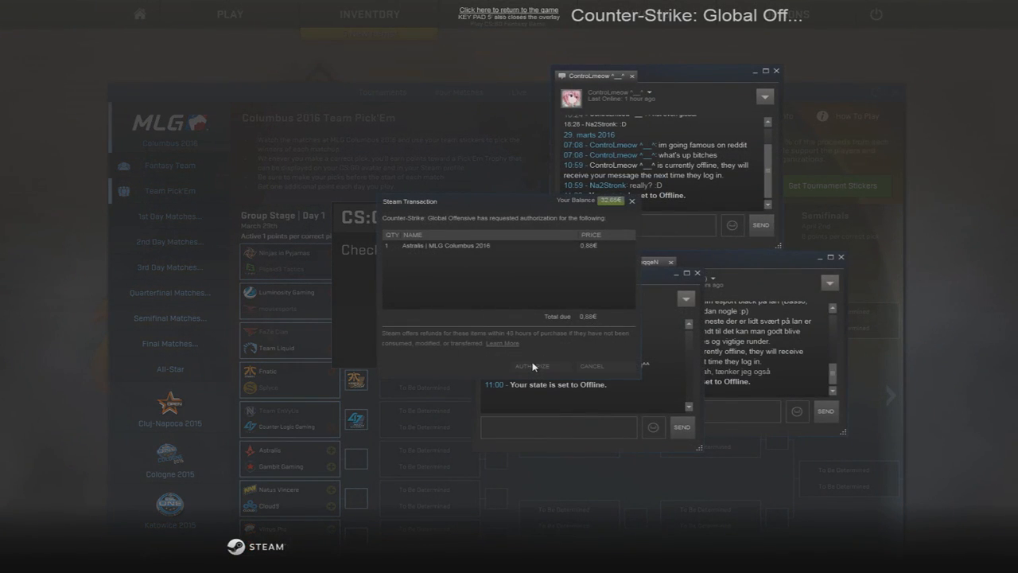
{"action": "left_click", "coordinate": [531, 366]}
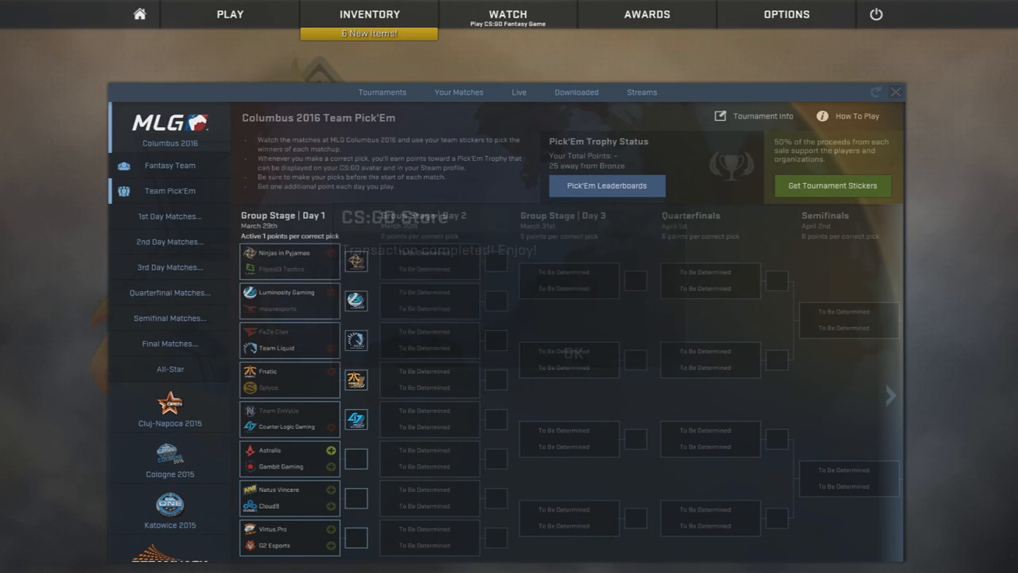
{"action": "left_click", "coordinate": [356, 449]}
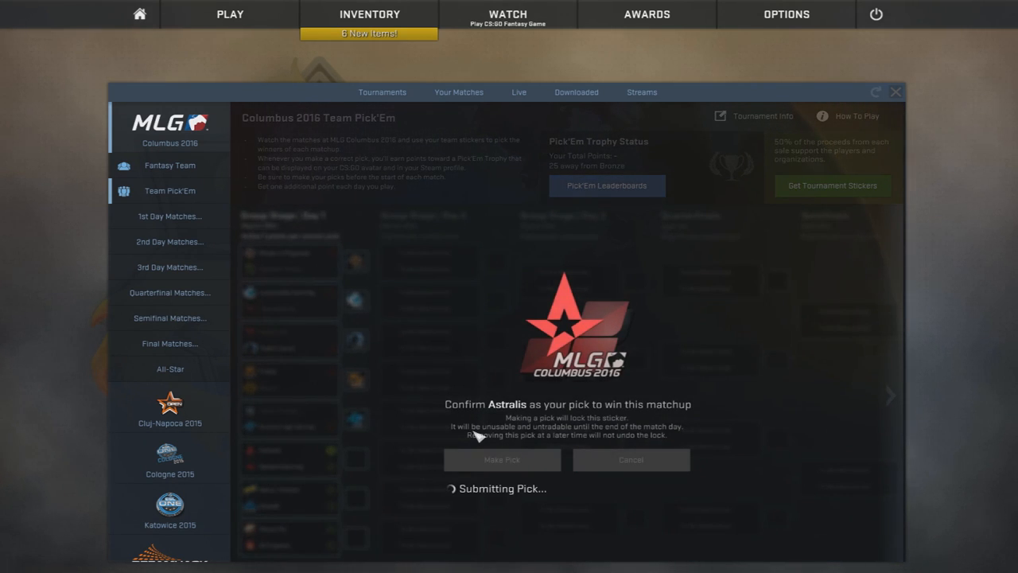
{"action": "left_click", "coordinate": [501, 459]}
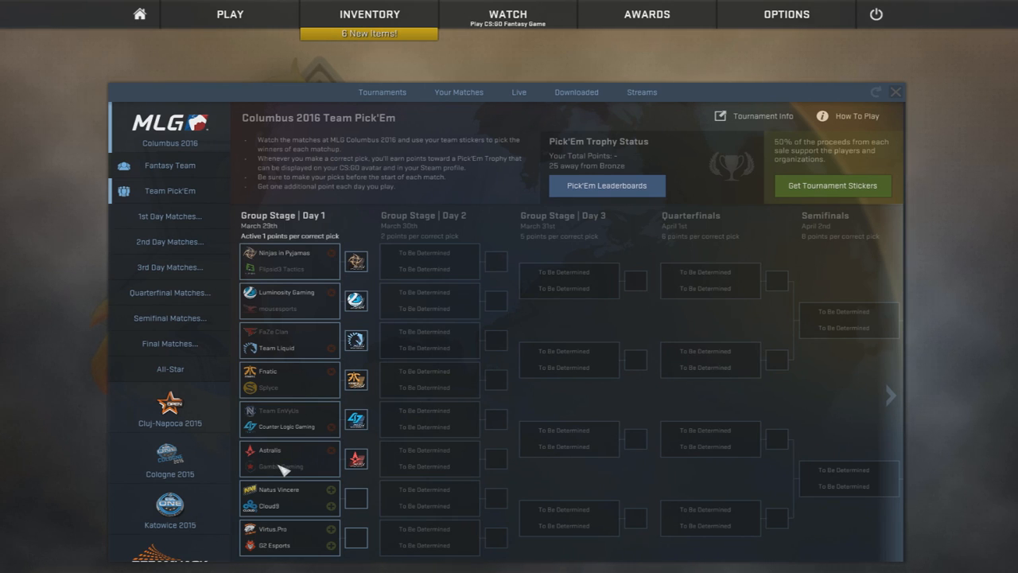
{"action": "mouse_move", "coordinate": [283, 474]}
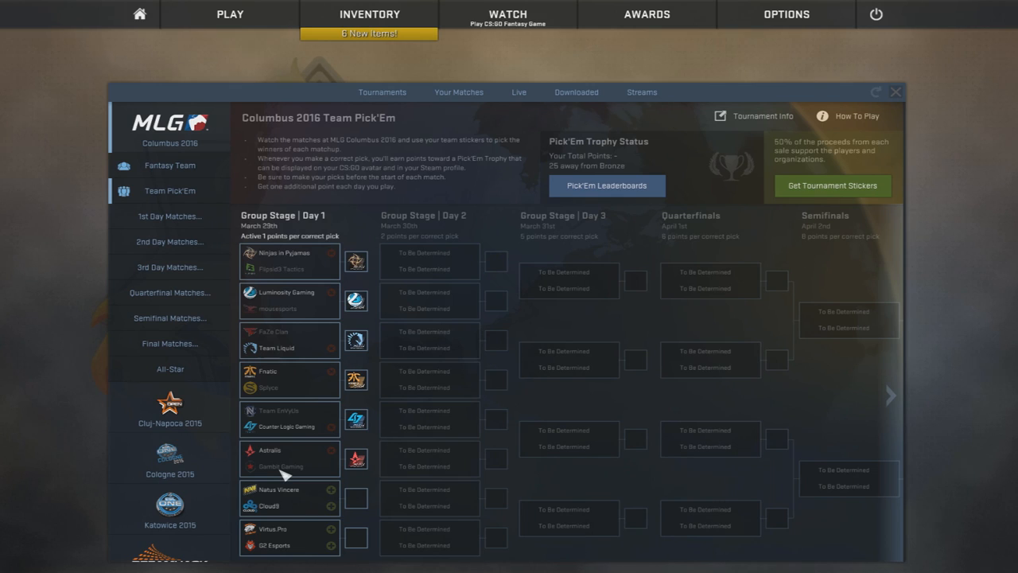
{"action": "mouse_move", "coordinate": [346, 474]}
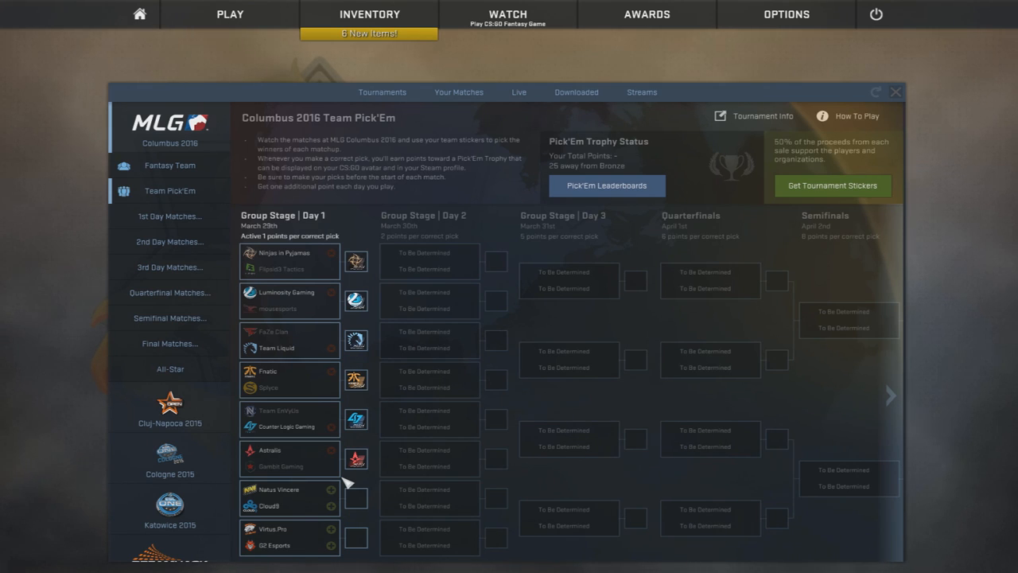
{"action": "mouse_move", "coordinate": [302, 438]}
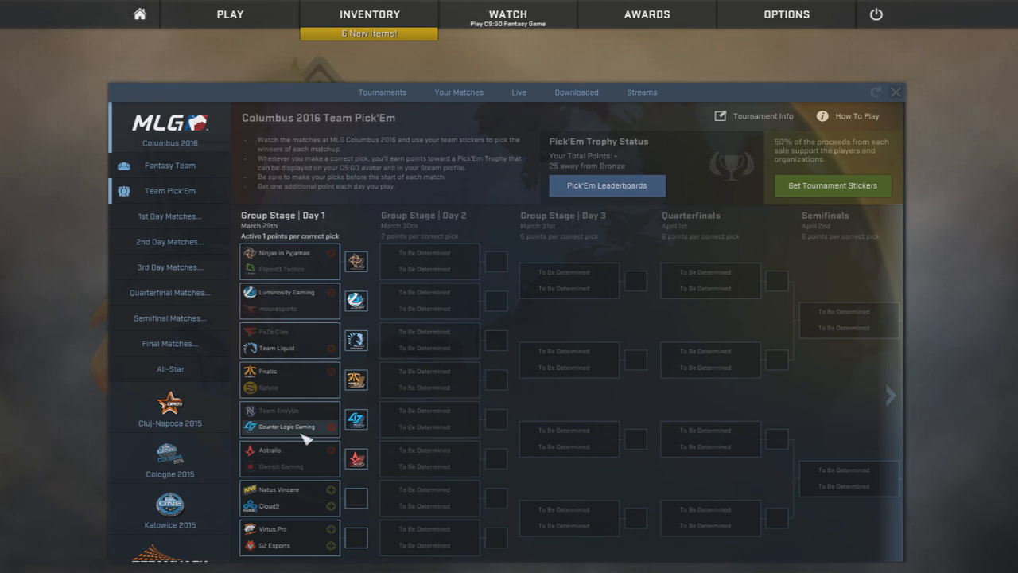
{"action": "mouse_move", "coordinate": [299, 414]}
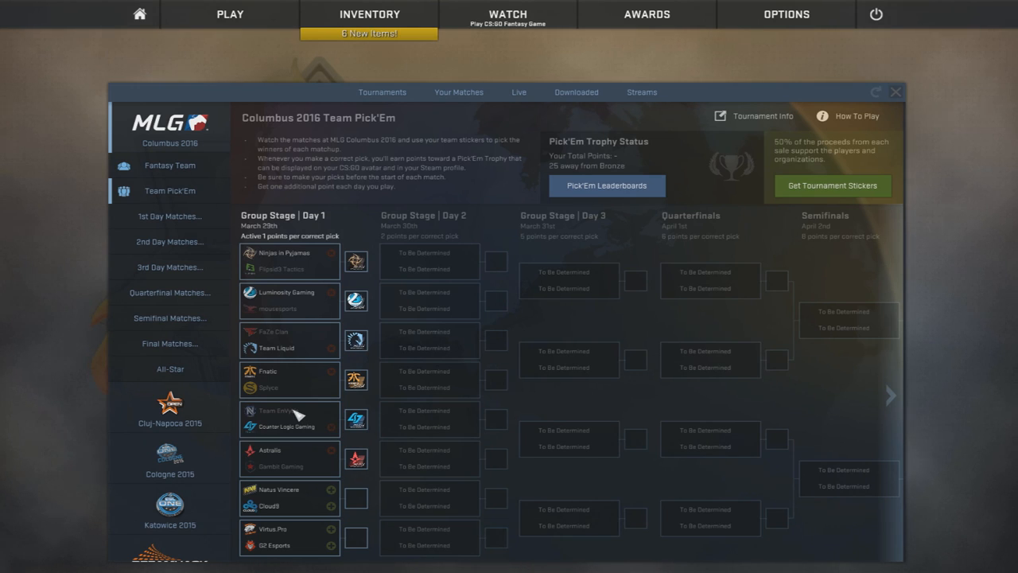
{"action": "mouse_move", "coordinate": [382, 445]}
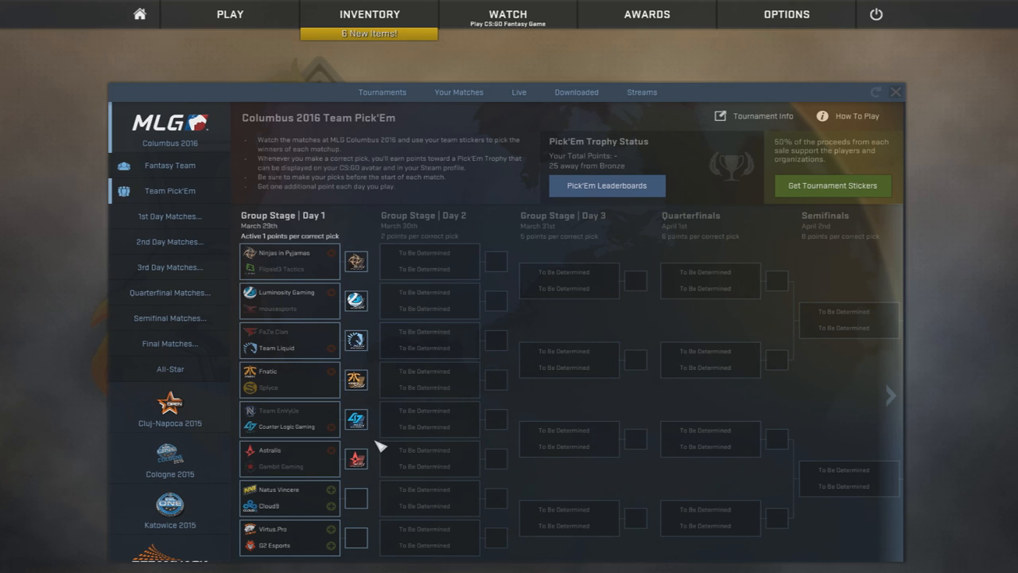
{"action": "mouse_move", "coordinate": [319, 464]}
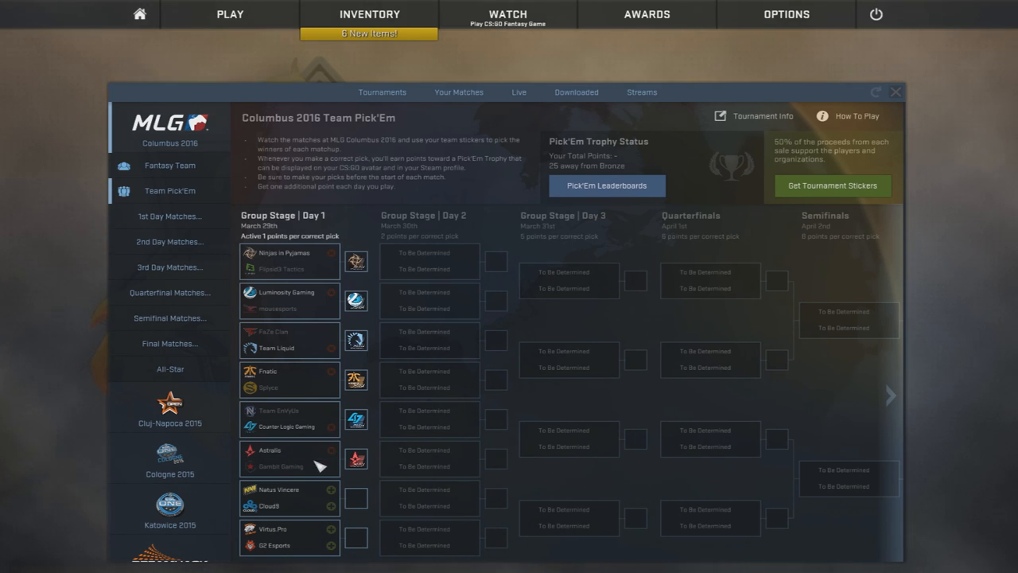
{"action": "mouse_move", "coordinate": [310, 474]}
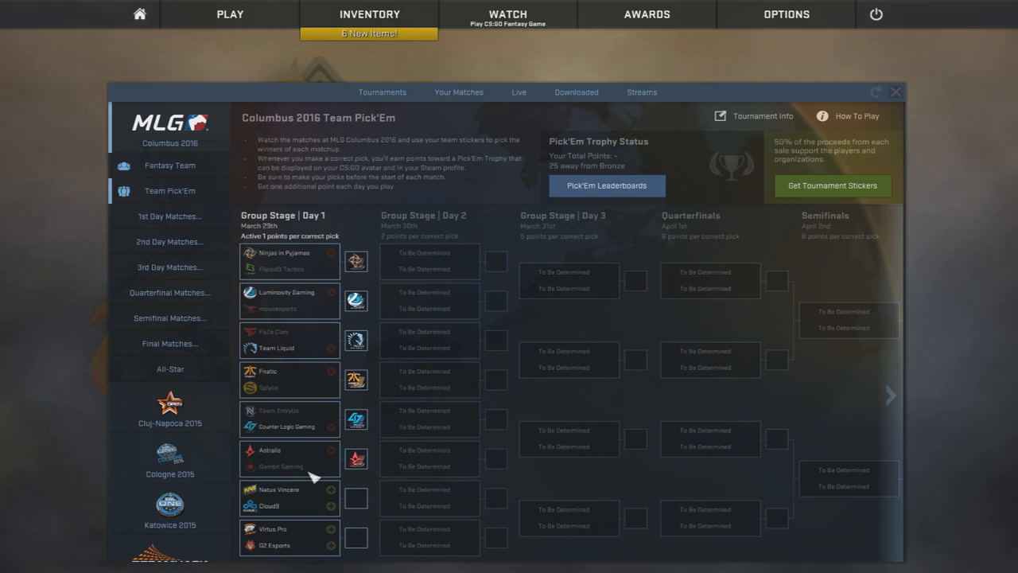
{"action": "mouse_move", "coordinate": [338, 477]}
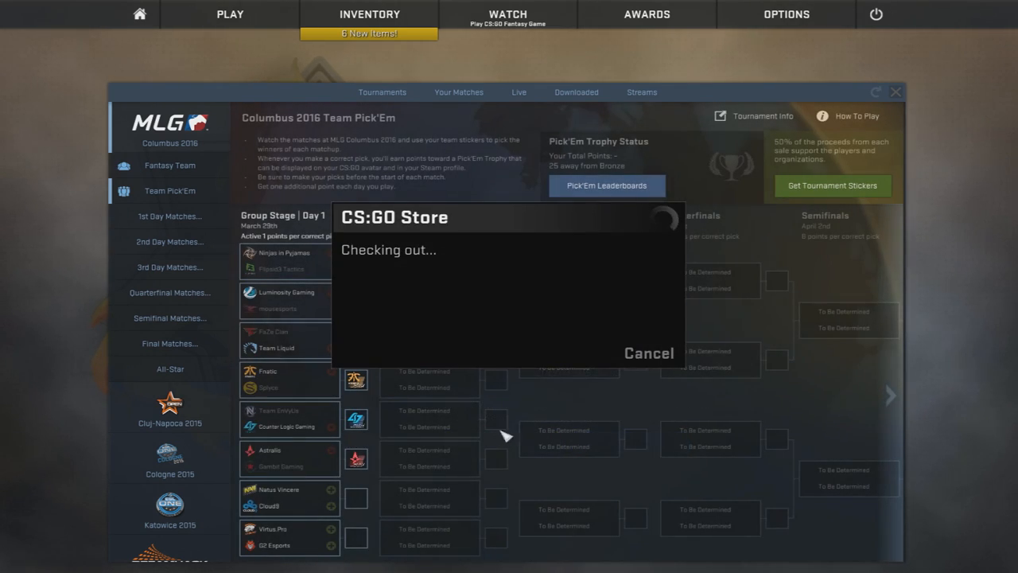
{"action": "mouse_move", "coordinate": [544, 362]}
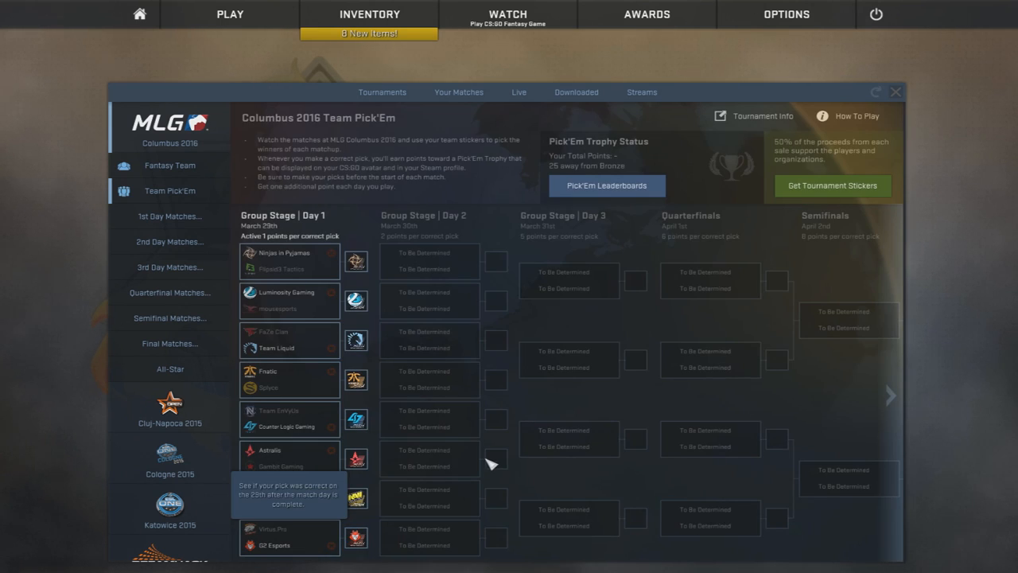
{"action": "mouse_move", "coordinate": [573, 217]}
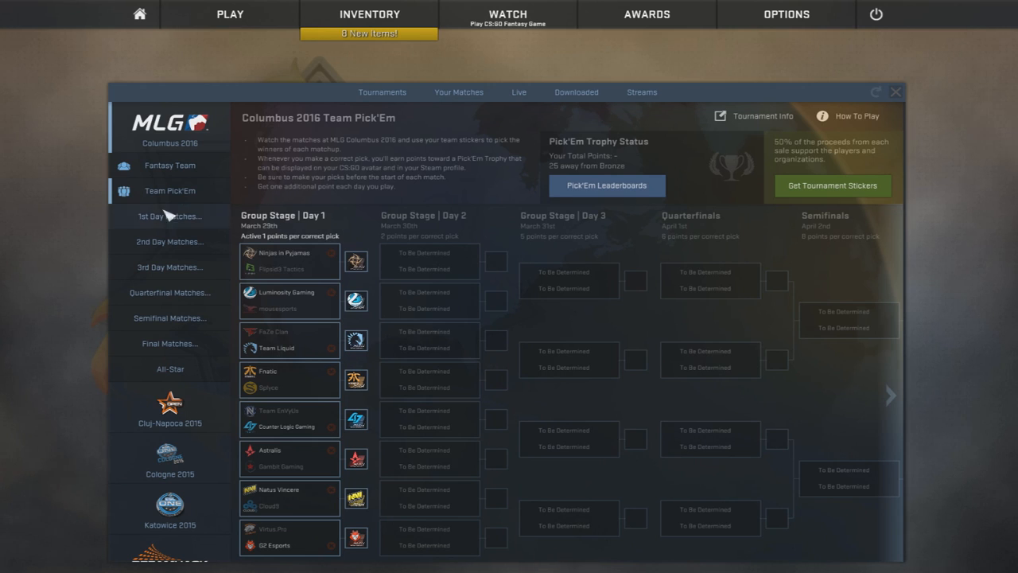
Step: Enter the Columbus 2016 Fantasy Team game and add flusha as Commando
{"action": "left_click", "coordinate": [169, 164]}
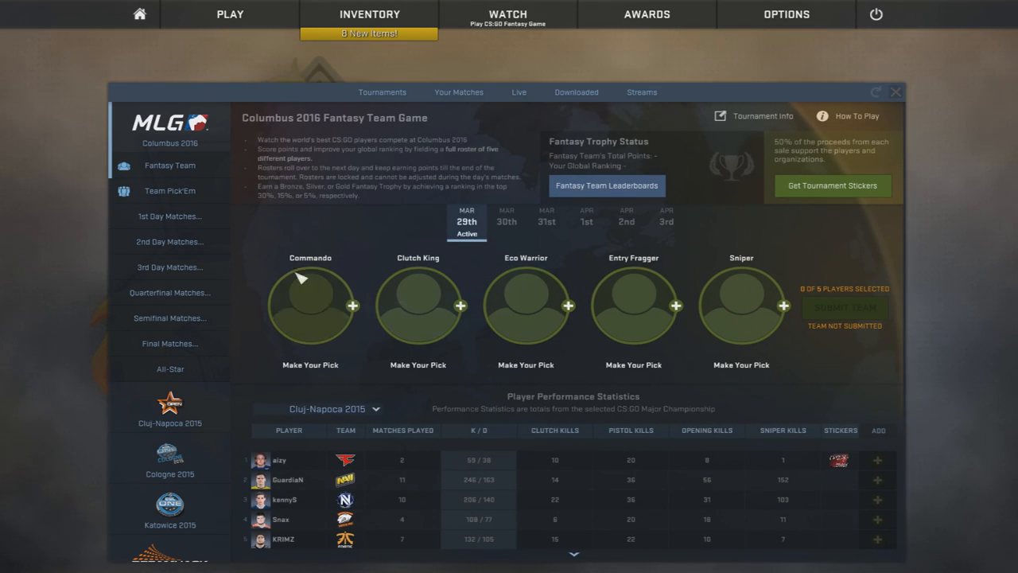
{"action": "mouse_move", "coordinate": [719, 379]}
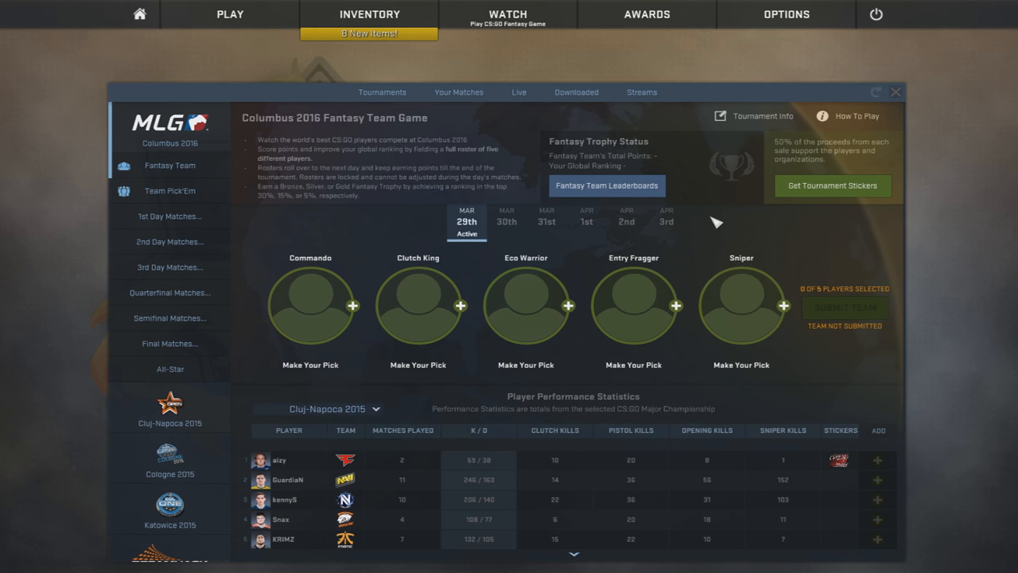
{"action": "mouse_move", "coordinate": [318, 305]}
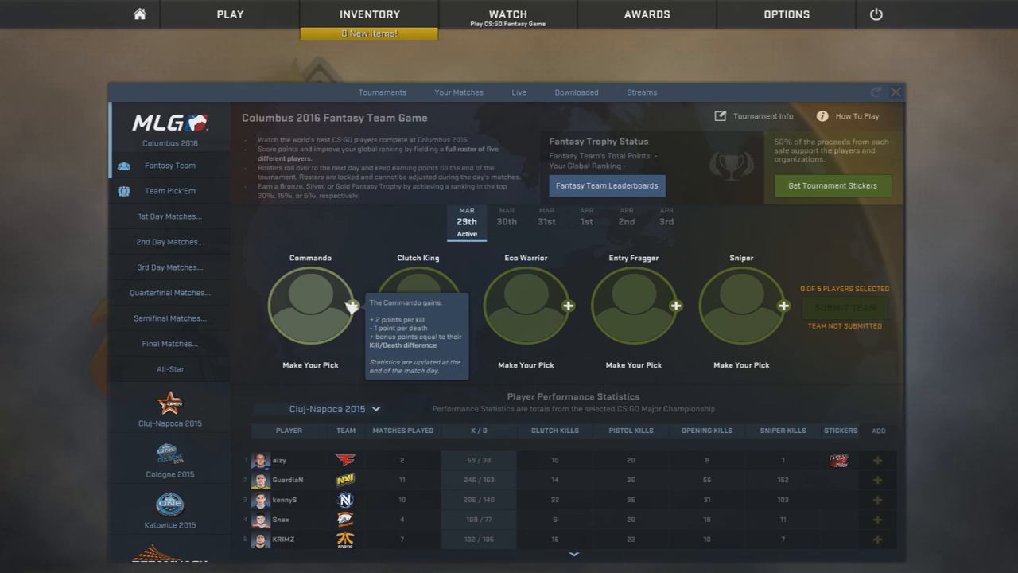
{"action": "mouse_move", "coordinate": [310, 320]}
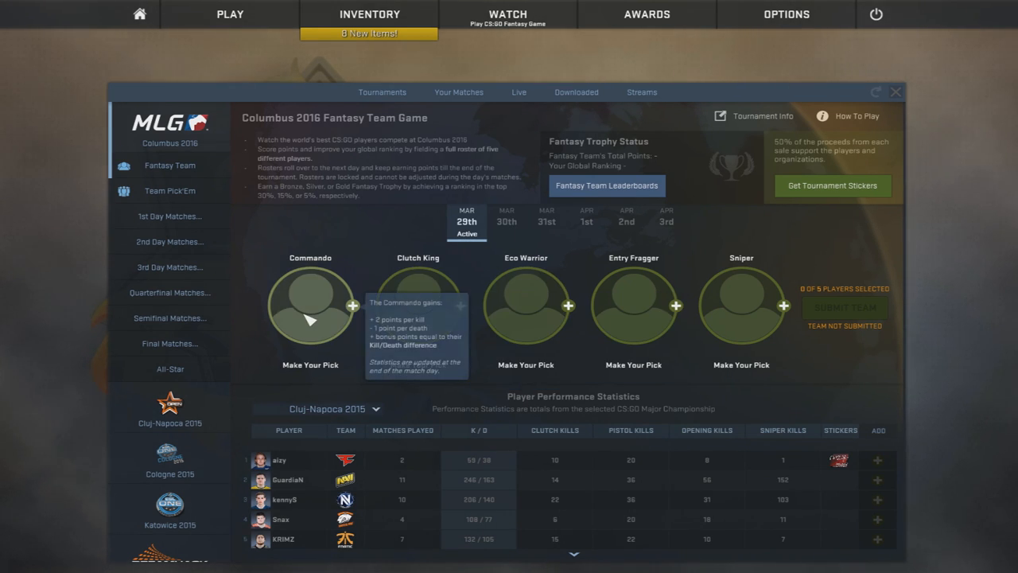
{"action": "mouse_move", "coordinate": [302, 442]}
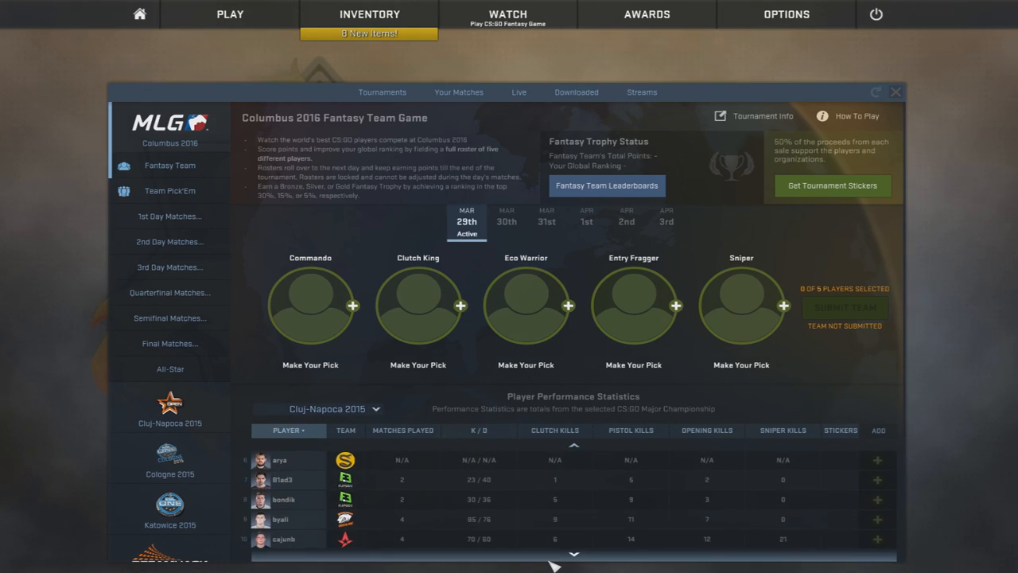
{"action": "scroll", "scroll_direction": "down", "scroll_amount": 3}
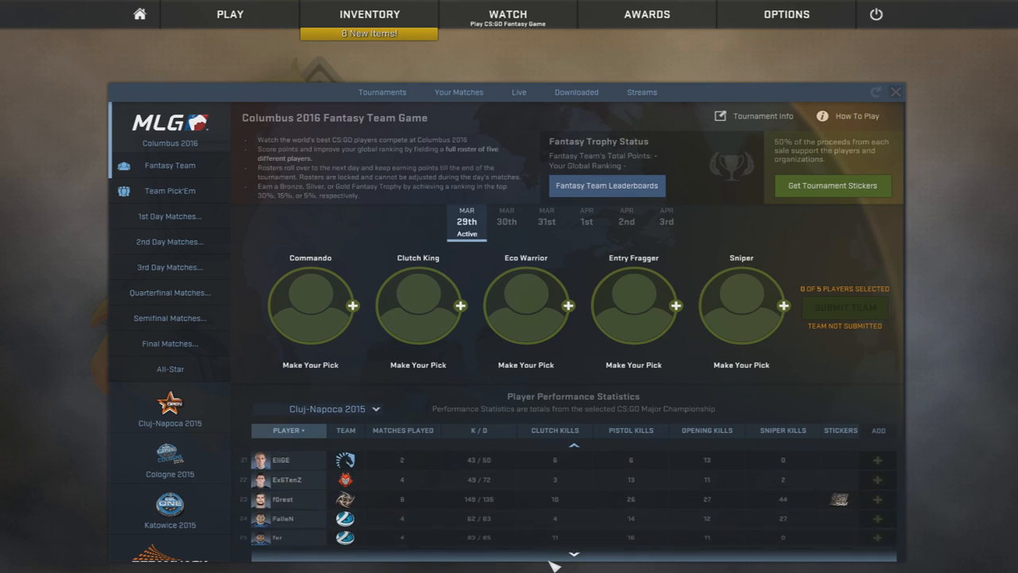
{"action": "scroll", "scroll_direction": "down", "scroll_amount": 3}
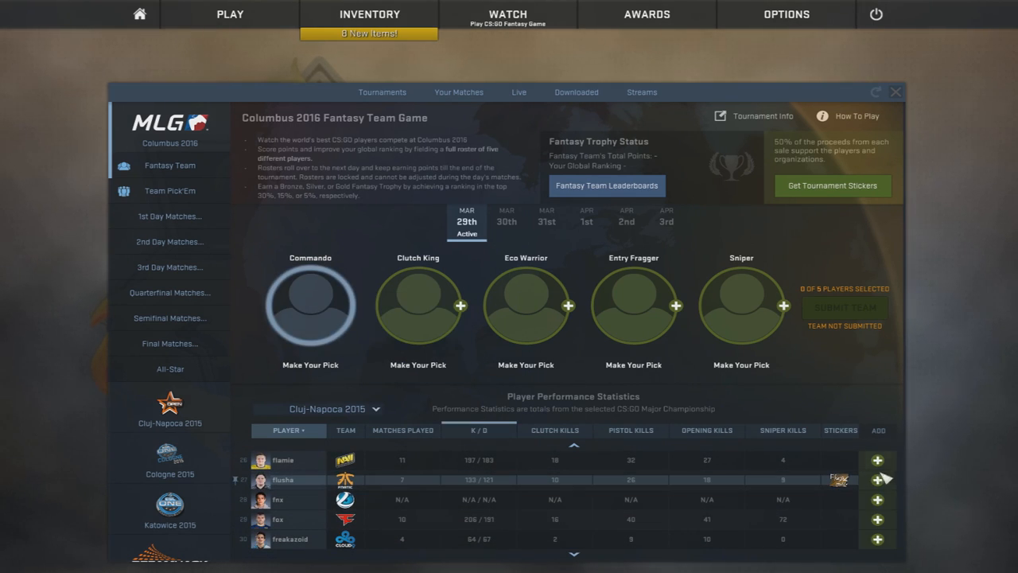
{"action": "left_click", "coordinate": [878, 479]}
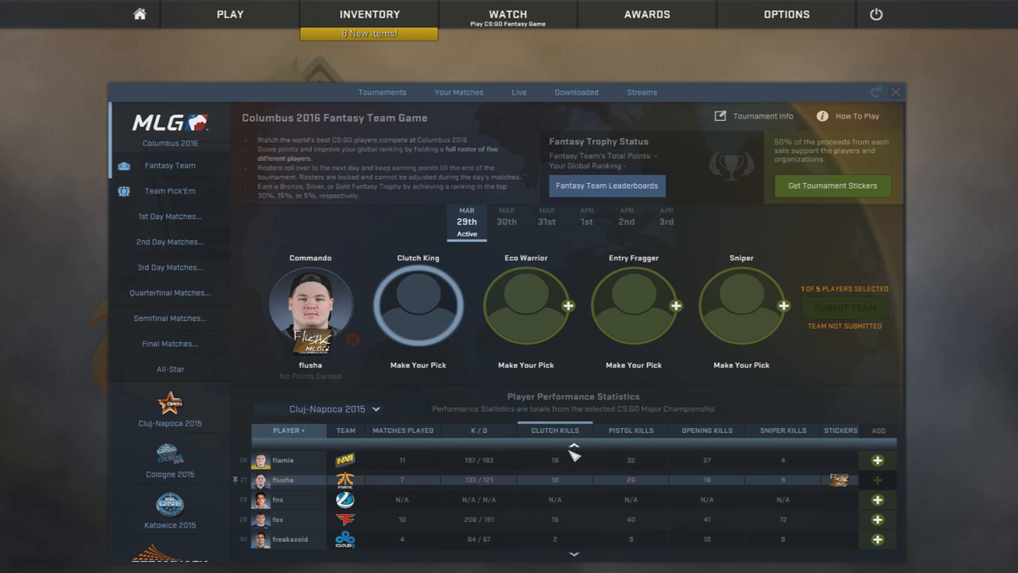
Step: Rank the fantasy player statistics by Clutch Kills and browse down the list
{"action": "left_click", "coordinate": [554, 429]}
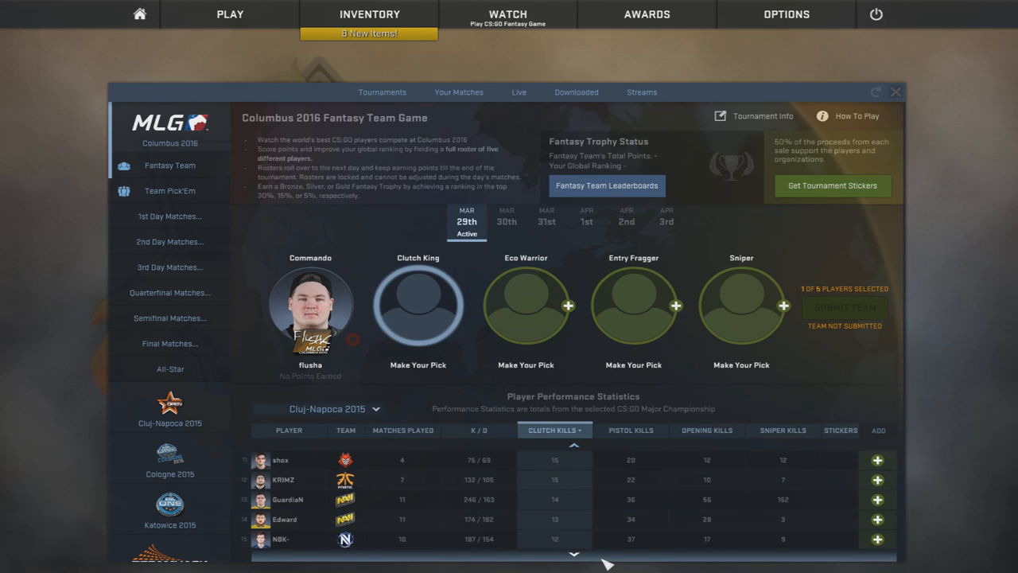
{"action": "scroll", "scroll_direction": "down", "scroll_amount": 3}
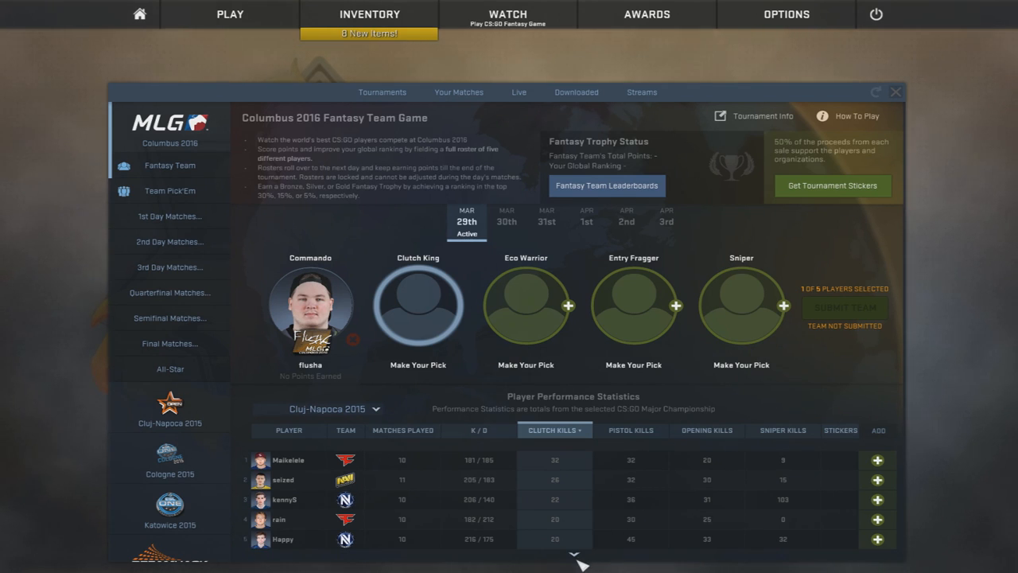
{"action": "mouse_move", "coordinate": [565, 531]}
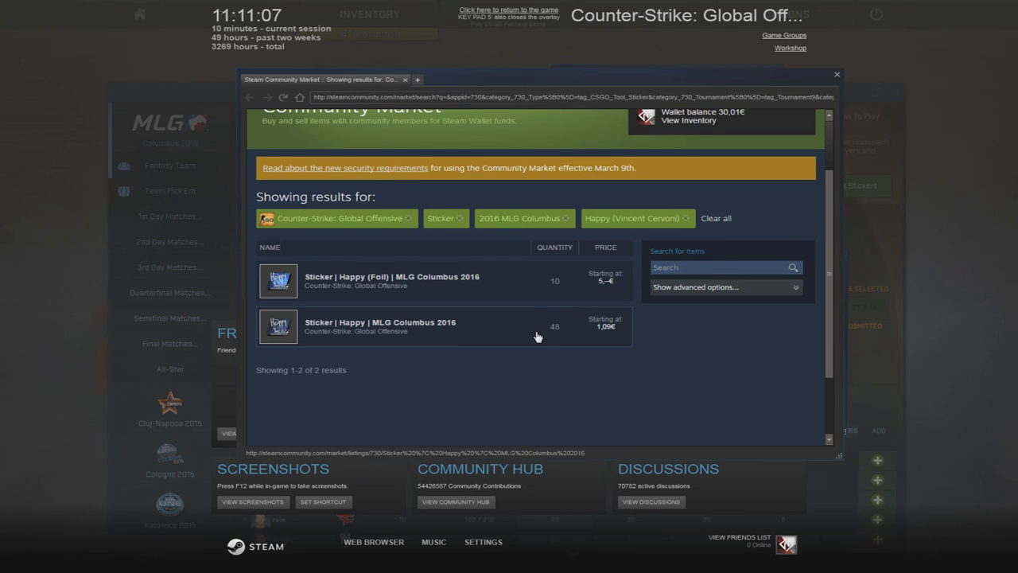
Step: Start a lowest-price buy order for the Happy sticker, then cancel it and return to the game
{"action": "left_click", "coordinate": [380, 326]}
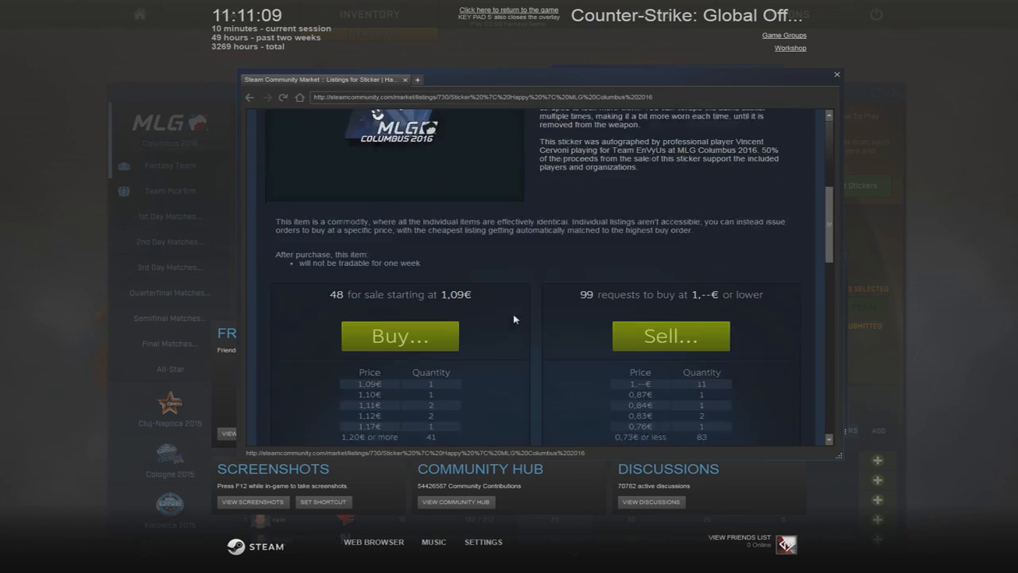
{"action": "left_click", "coordinate": [399, 334]}
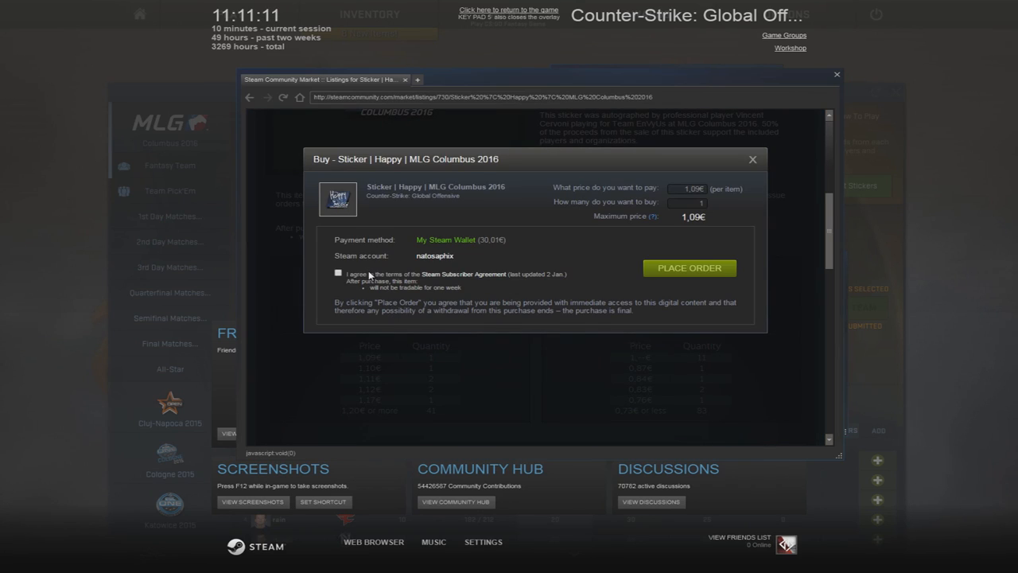
{"action": "left_click", "coordinate": [337, 272]}
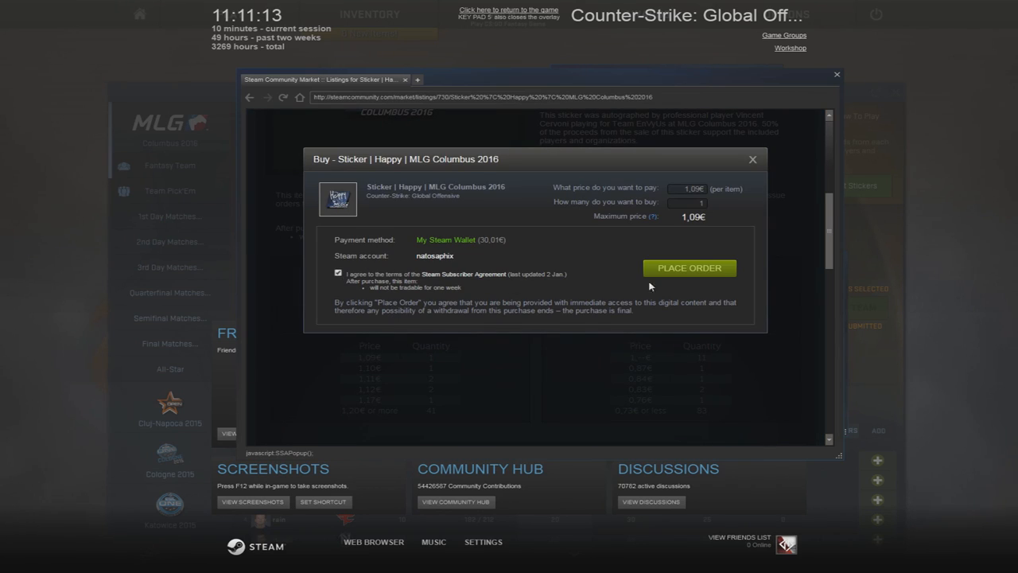
{"action": "left_click", "coordinate": [689, 267]}
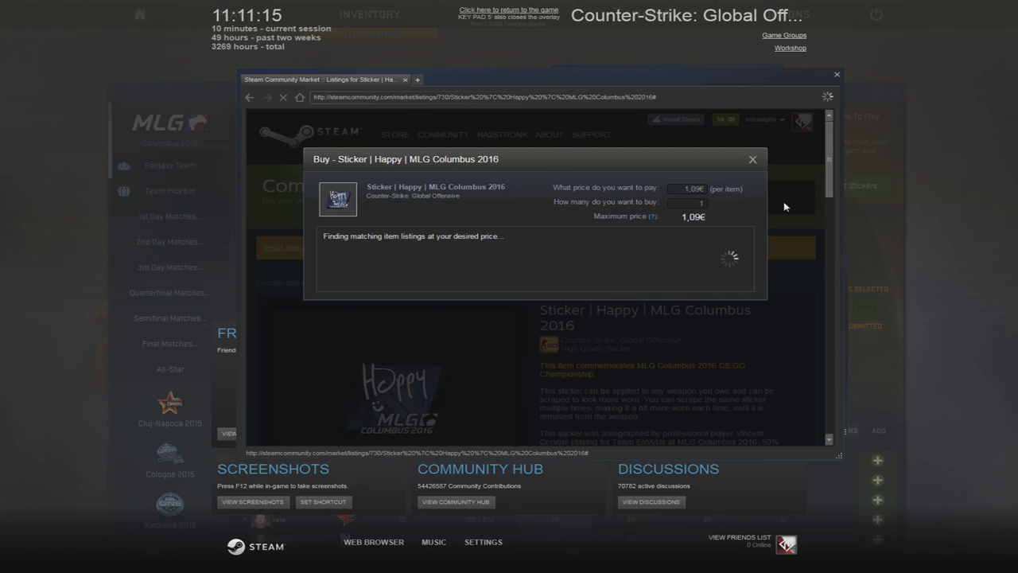
{"action": "mouse_move", "coordinate": [770, 172]}
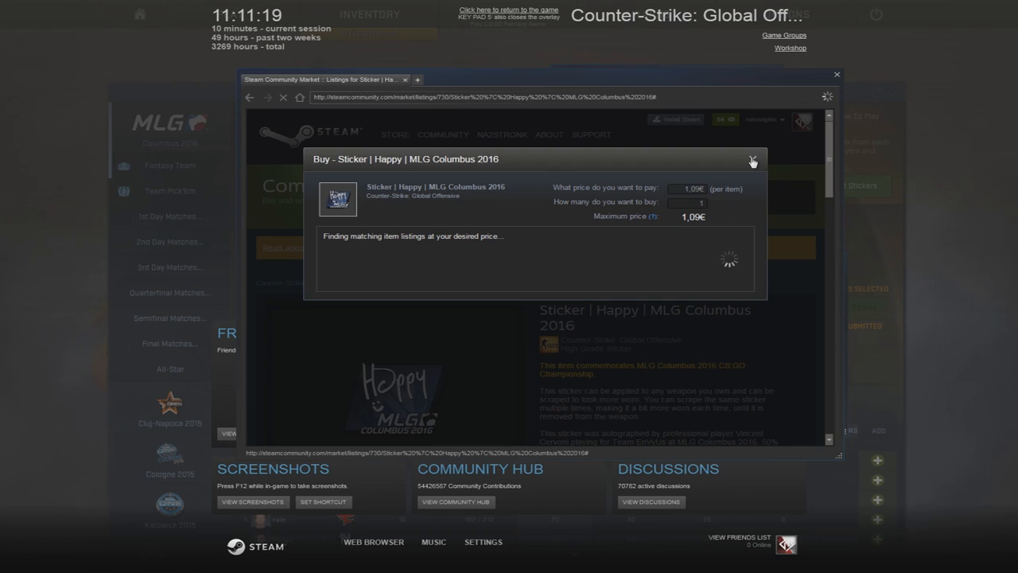
{"action": "left_click", "coordinate": [751, 159]}
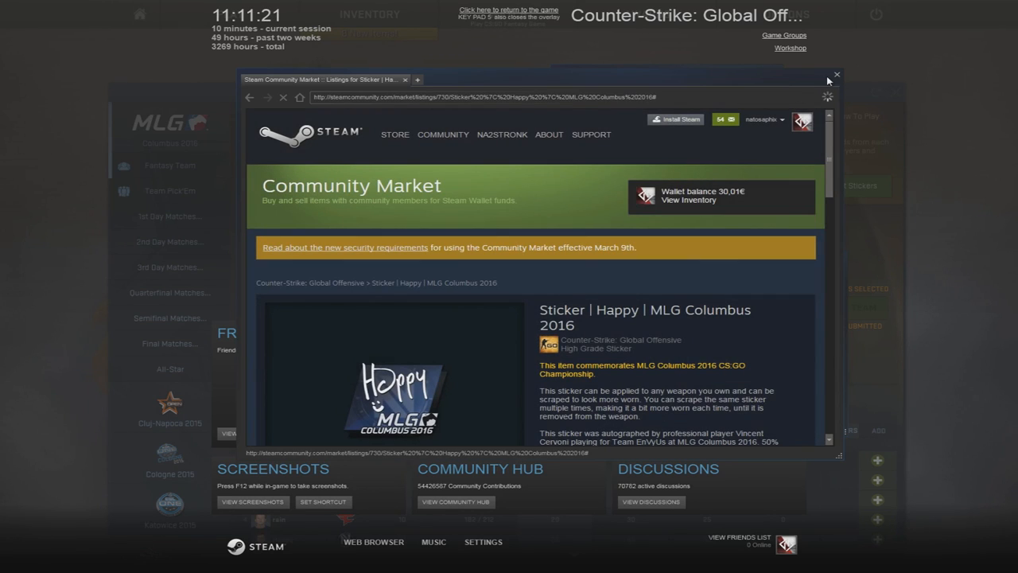
{"action": "left_click", "coordinate": [837, 74]}
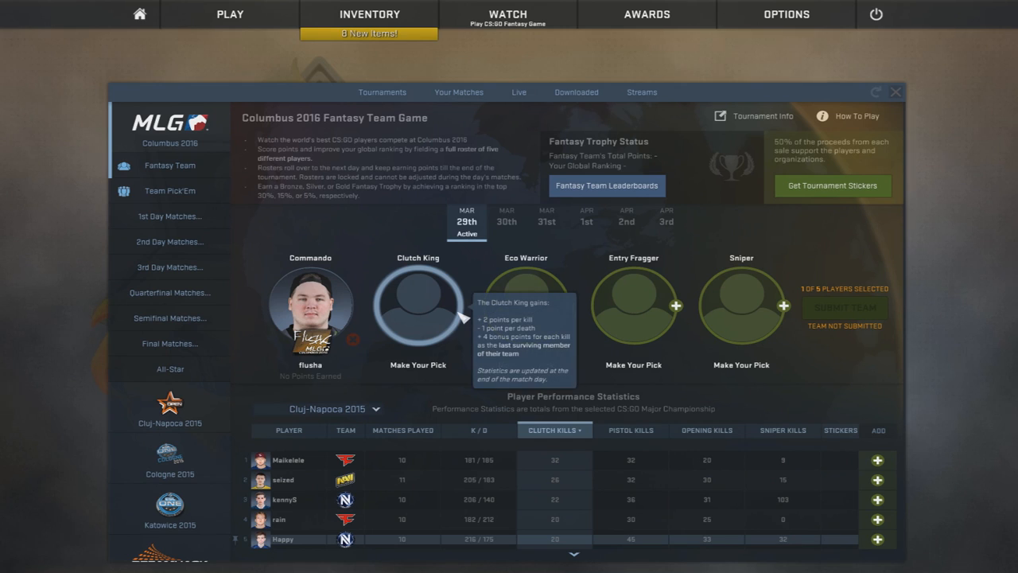
Step: Decline buying Happy's sticker for Clutch King, rank players by Pistol Kills and browse toward dupreeh
{"action": "left_click", "coordinate": [878, 538]}
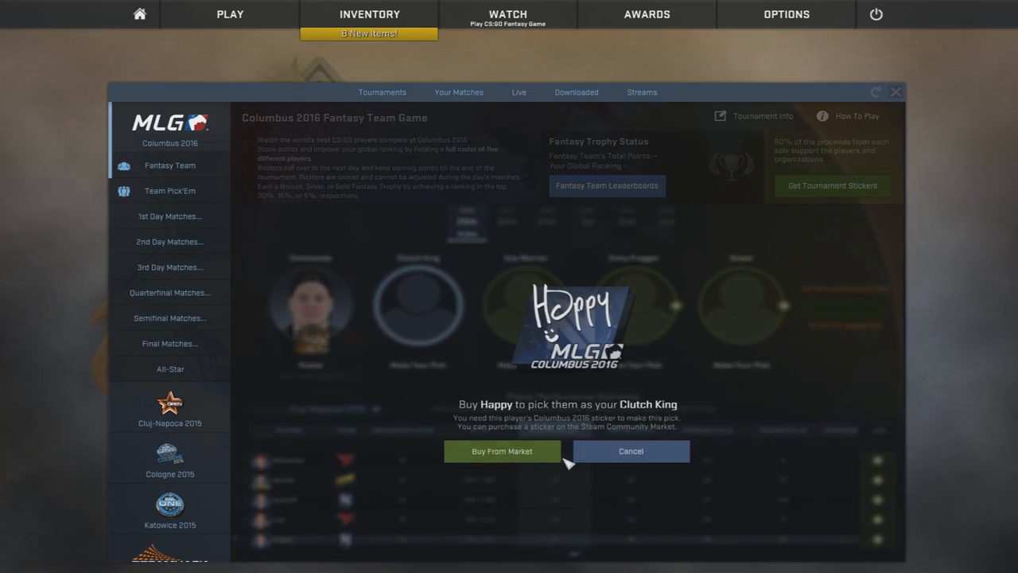
{"action": "left_click", "coordinate": [630, 452]}
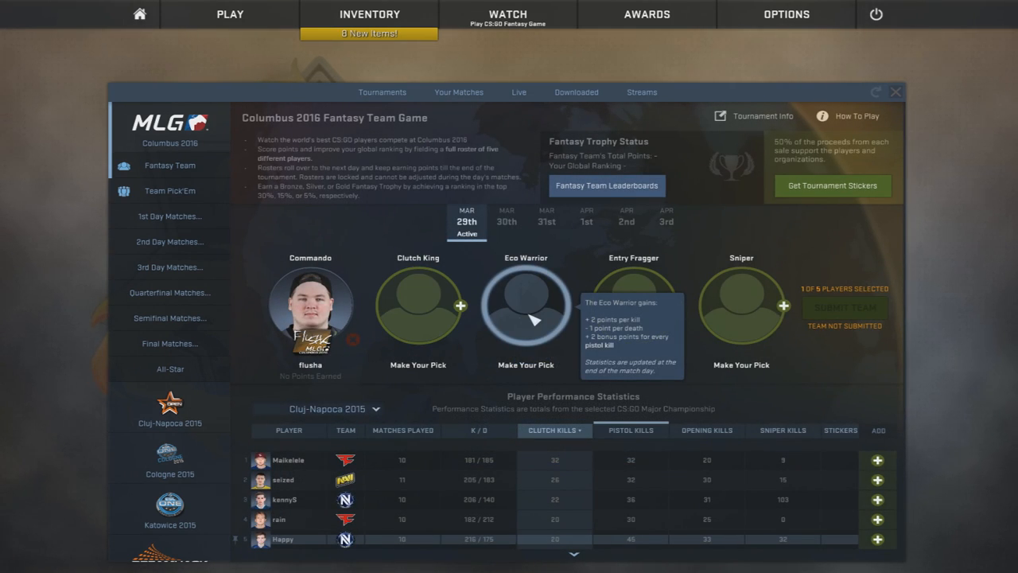
{"action": "left_click", "coordinate": [630, 429]}
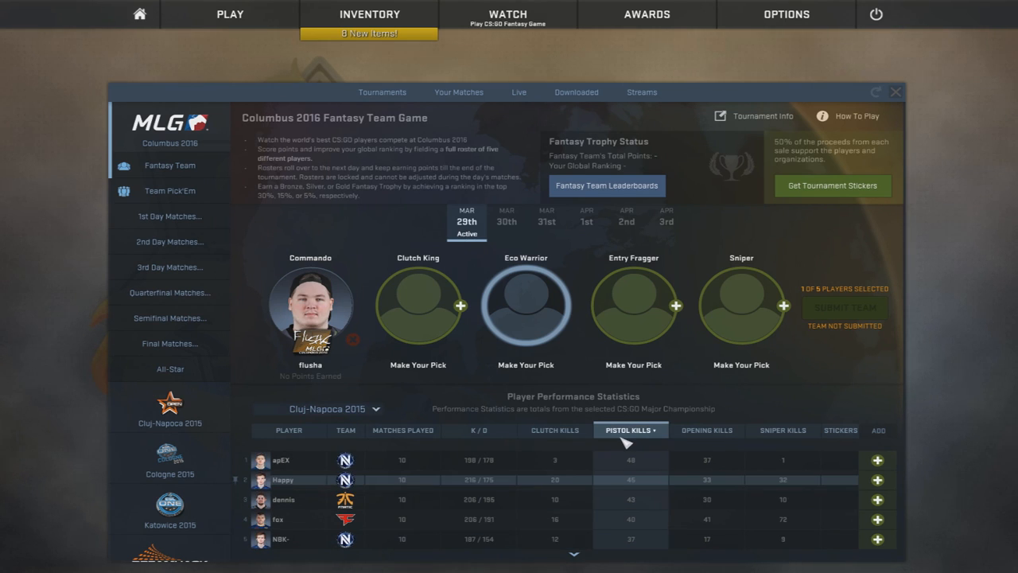
{"action": "scroll", "scroll_direction": "down", "scroll_amount": 3}
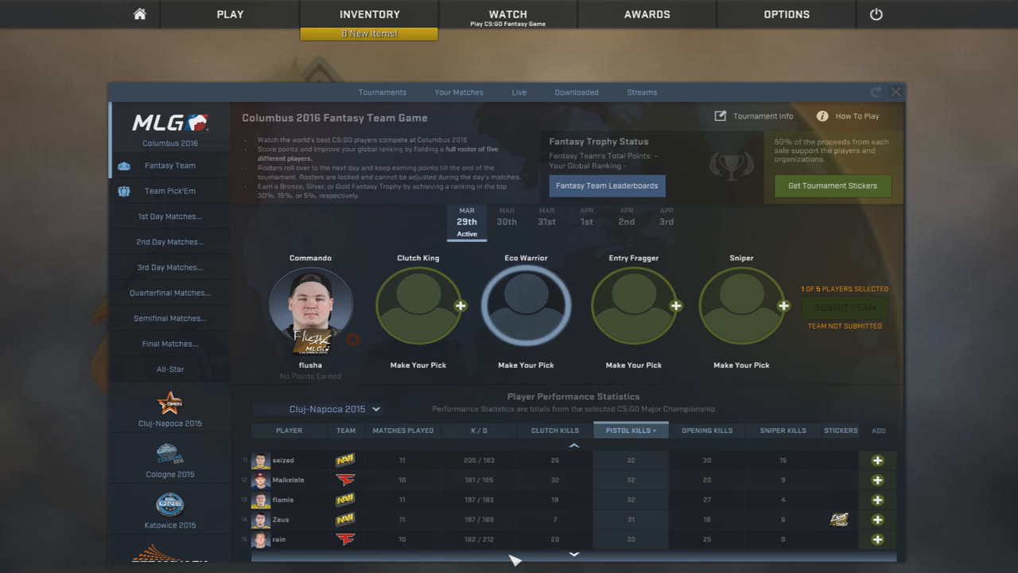
{"action": "scroll", "scroll_direction": "down", "scroll_amount": 3}
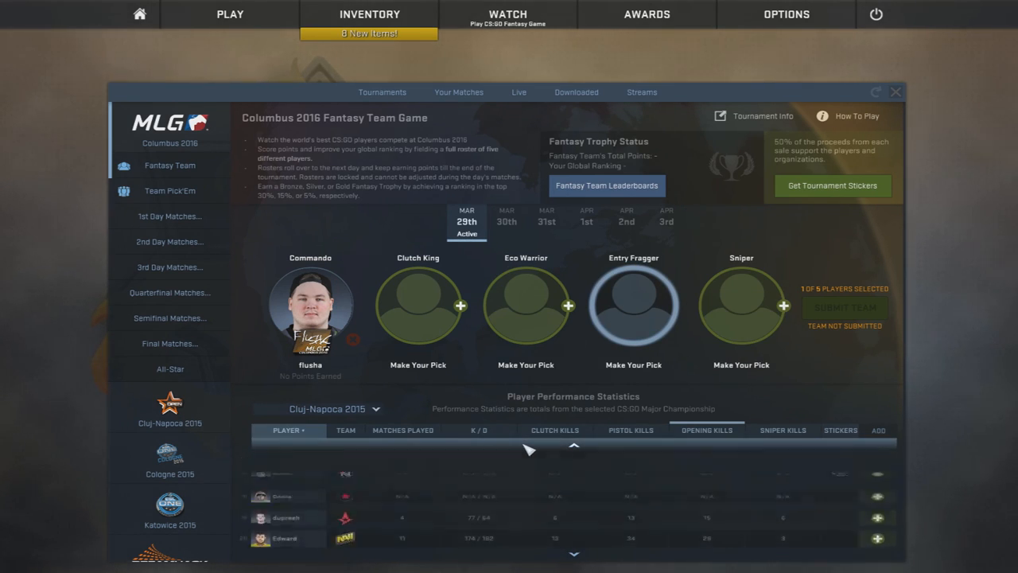
{"action": "scroll", "scroll_direction": "down", "scroll_amount": 3}
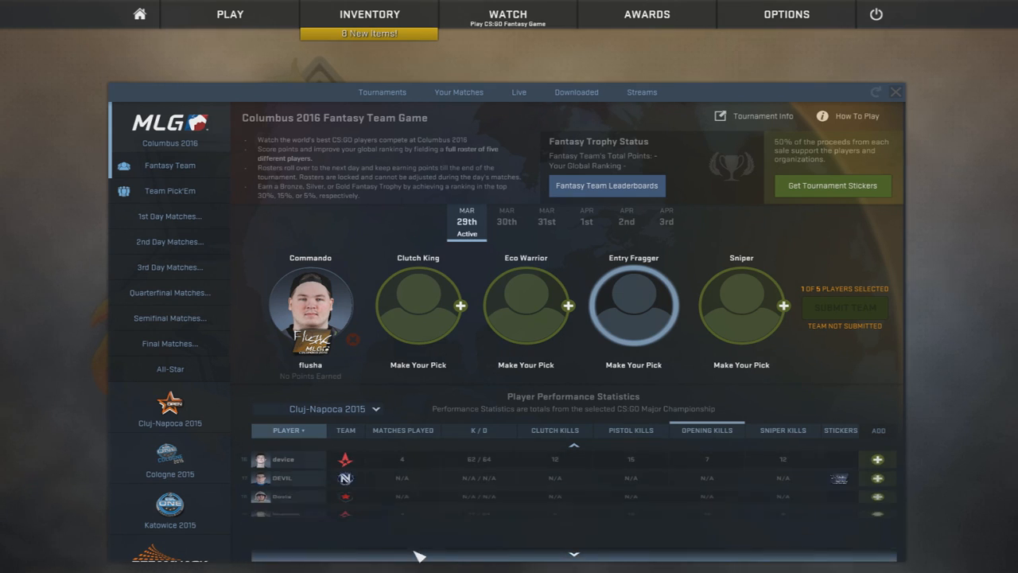
{"action": "scroll", "scroll_direction": "down", "scroll_amount": 3}
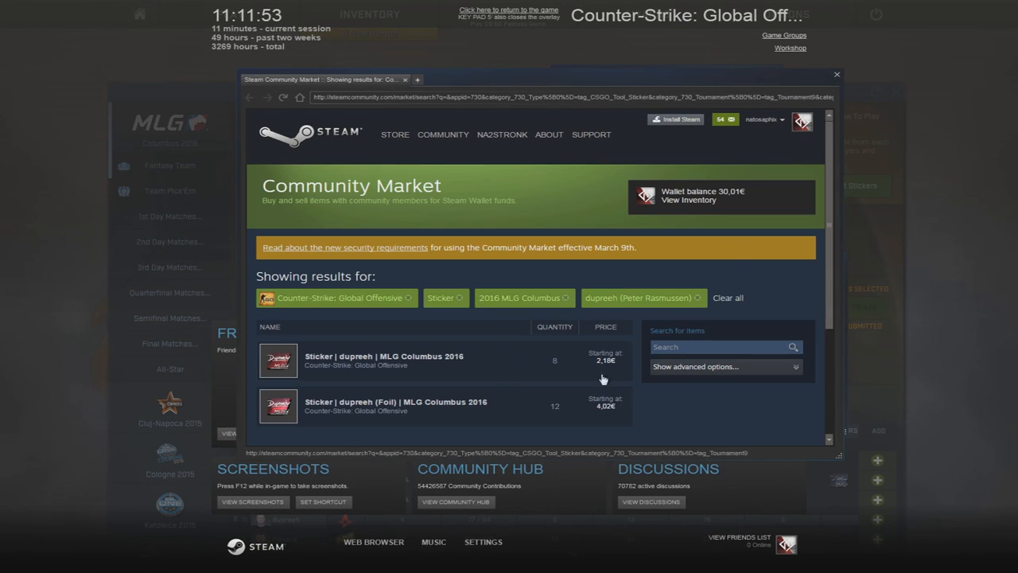
Step: Start buying the regular dupreeh MLG Columbus 2016 sticker from its market listing
{"action": "left_click", "coordinate": [383, 356]}
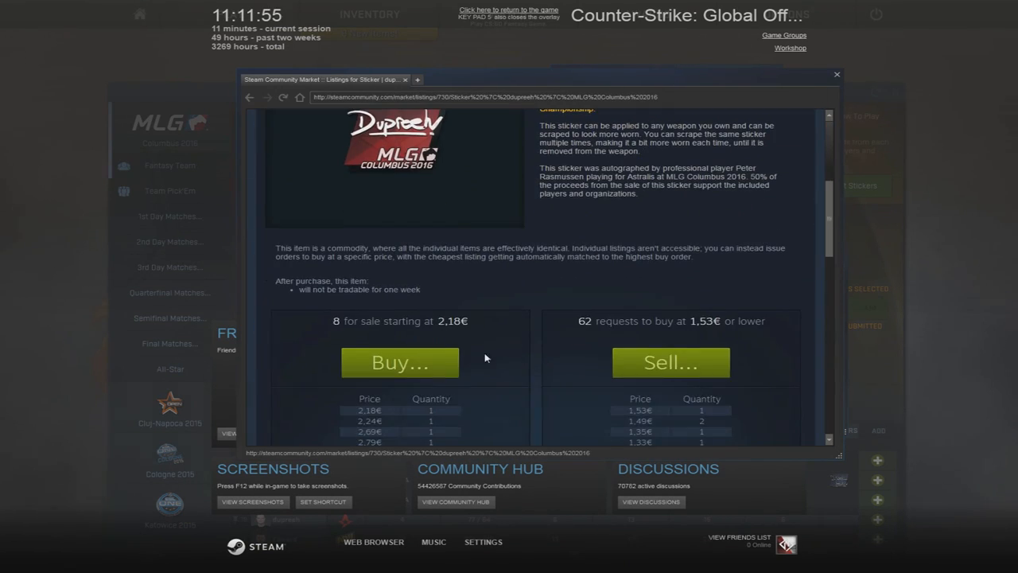
{"action": "left_click", "coordinate": [399, 363]}
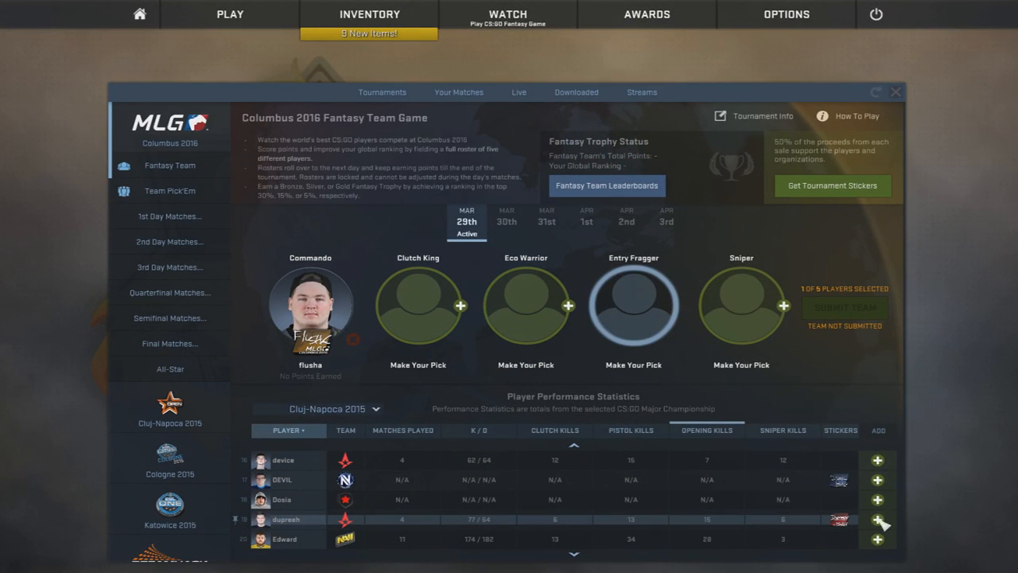
Step: Slot dupreeh as Eco Warrior and start a market order for GuardiaN's MLG Columbus 2016 sticker
{"action": "left_click", "coordinate": [878, 519]}
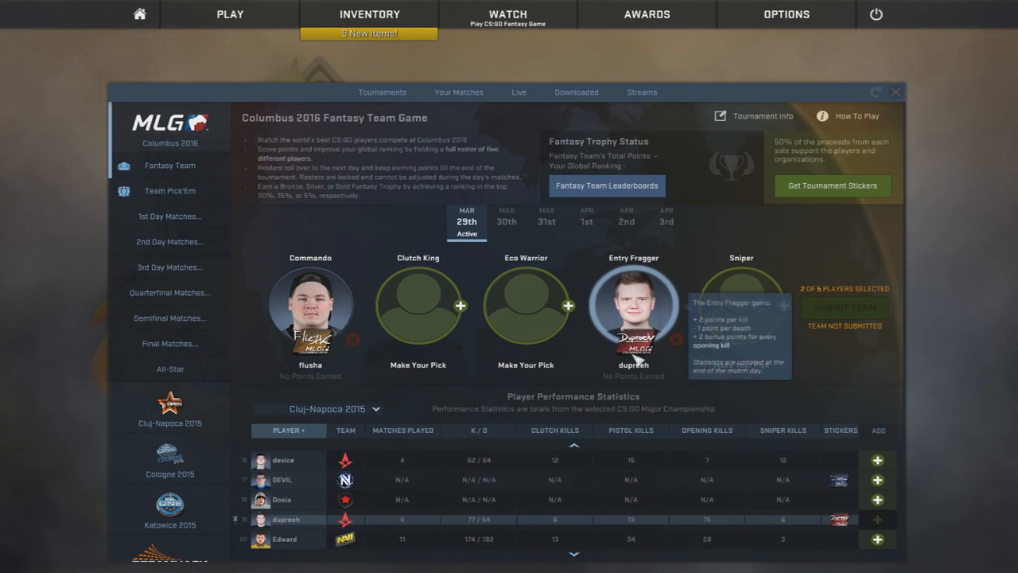
{"action": "mouse_move", "coordinate": [741, 306]}
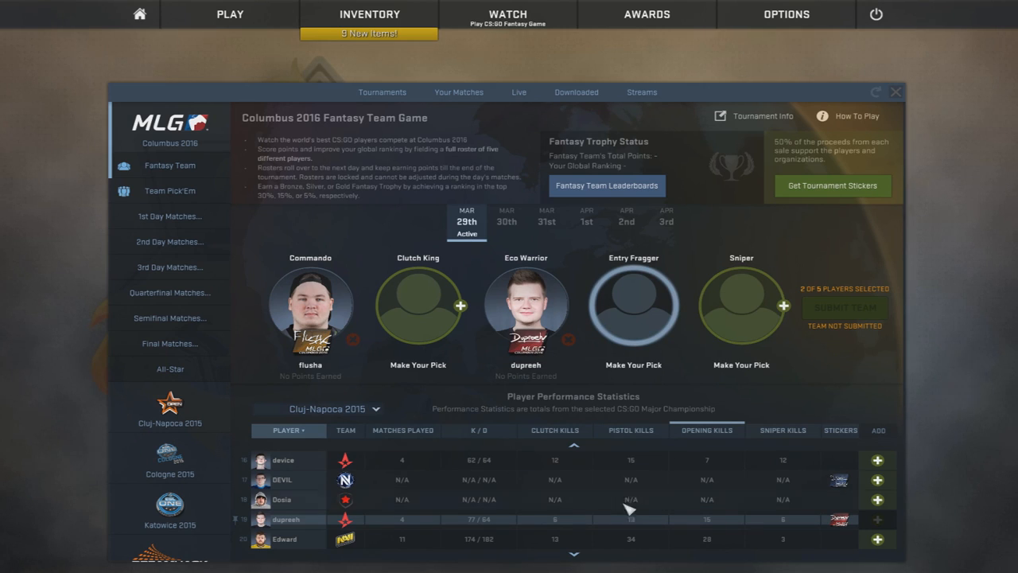
{"action": "scroll", "scroll_direction": "down", "scroll_amount": 3}
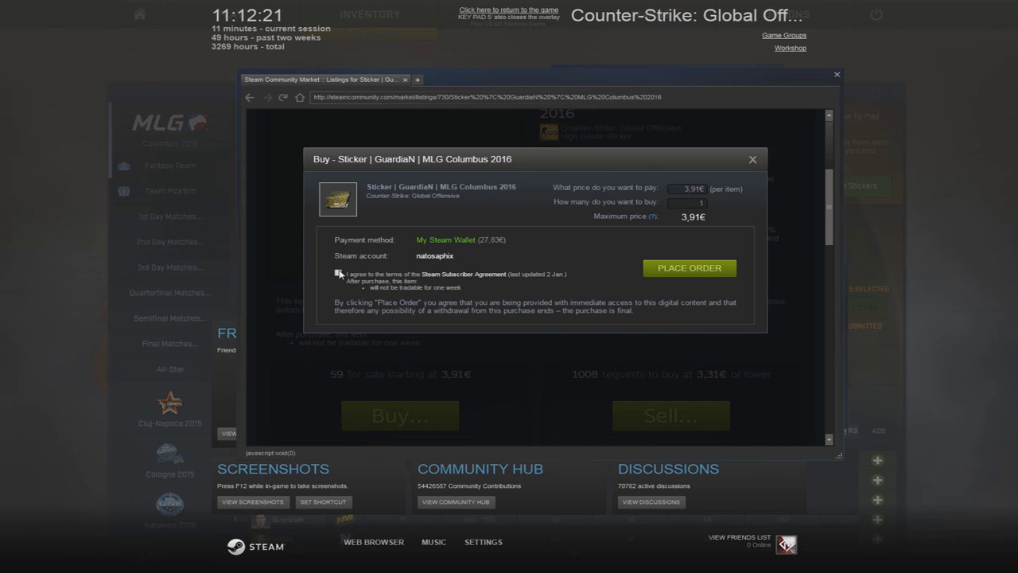
Step: Place the order for GuardiaN's sticker and return to the game from the market overlay
{"action": "left_click", "coordinate": [688, 267]}
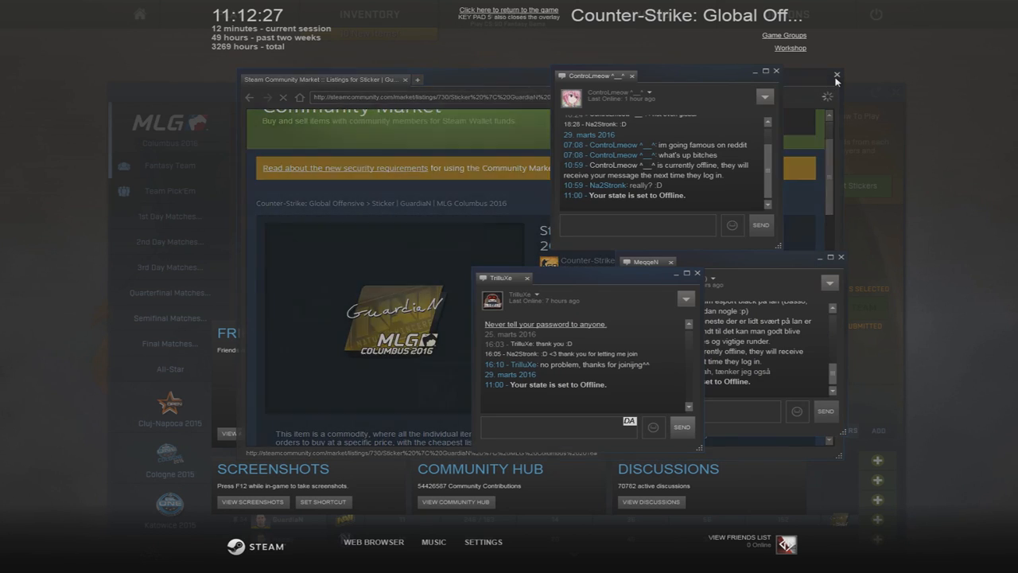
{"action": "left_click", "coordinate": [837, 75]}
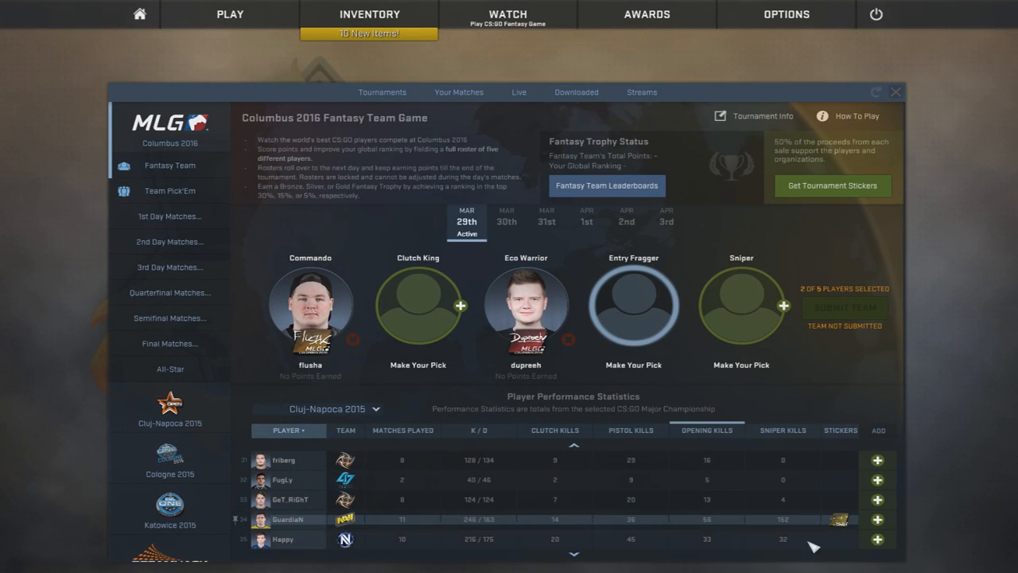
Step: Slot GuardiaN as Entry Fragger, making three of five roles filled
{"action": "left_click", "coordinate": [878, 518]}
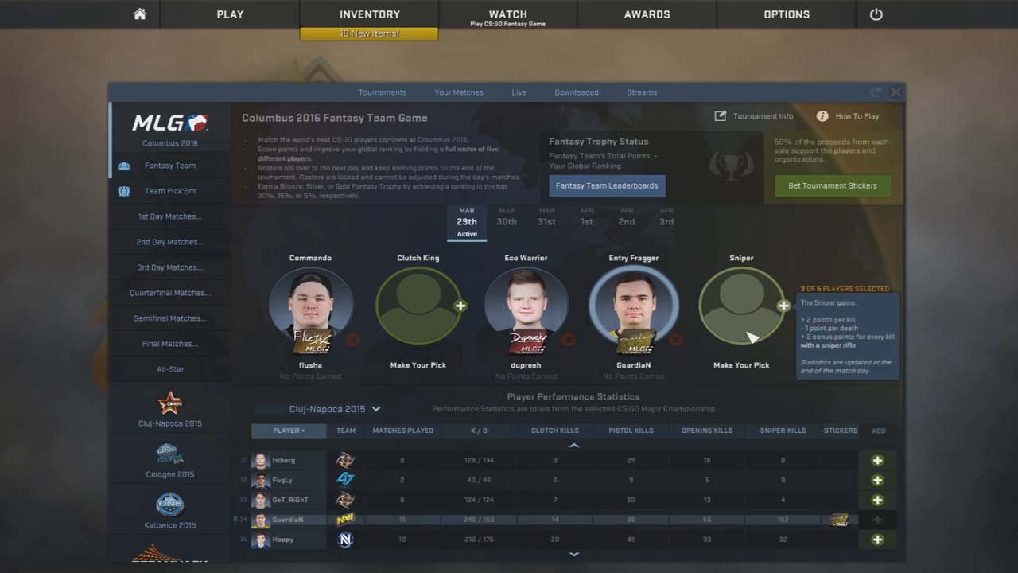
{"action": "mouse_move", "coordinate": [751, 310]}
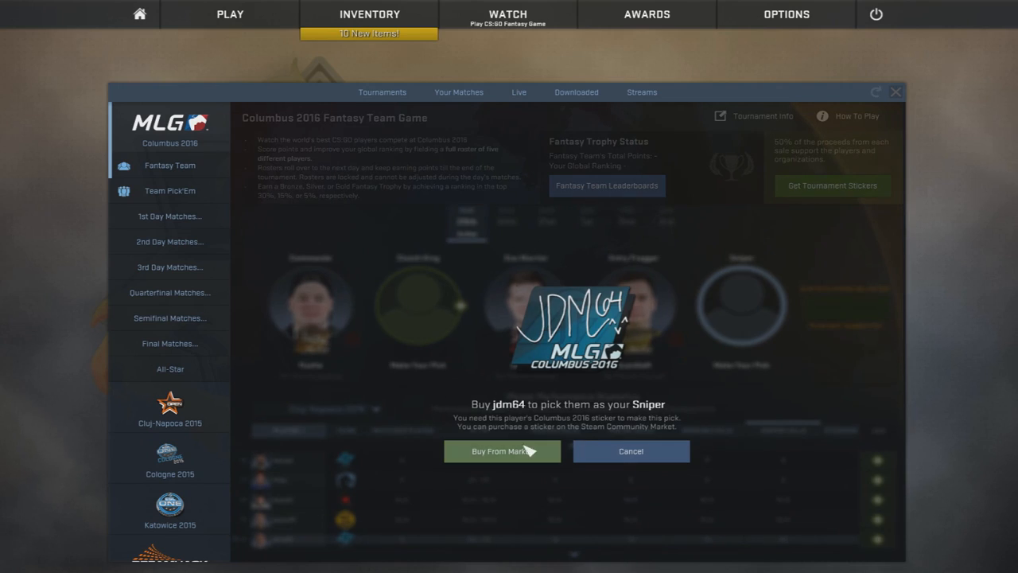
Step: Buy the non-foil jdm64 MLG Columbus 2016 sticker so jdm64 fills the Sniper slot
{"action": "left_click", "coordinate": [503, 451]}
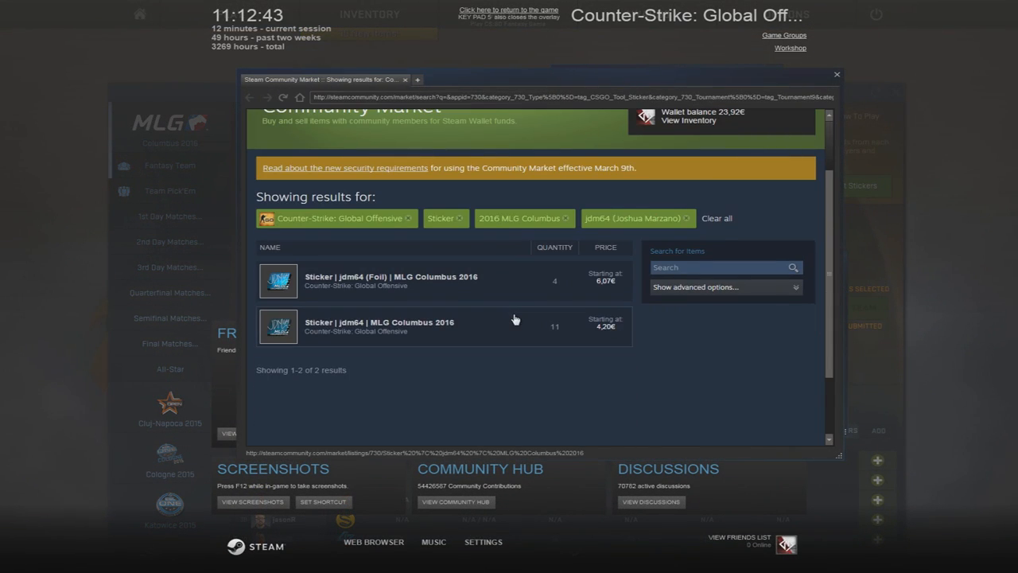
{"action": "left_click", "coordinate": [378, 328]}
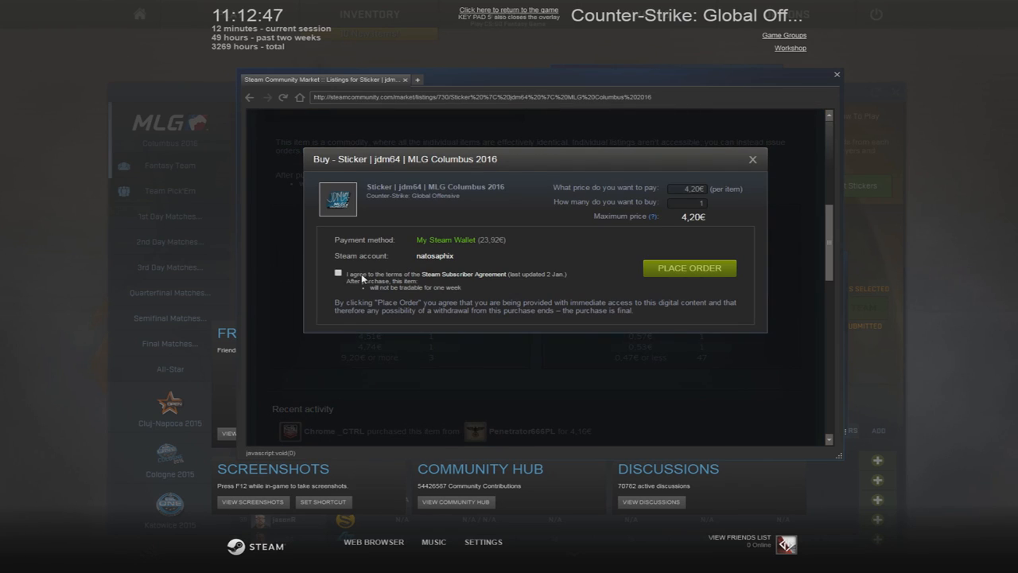
{"action": "left_click", "coordinate": [689, 268]}
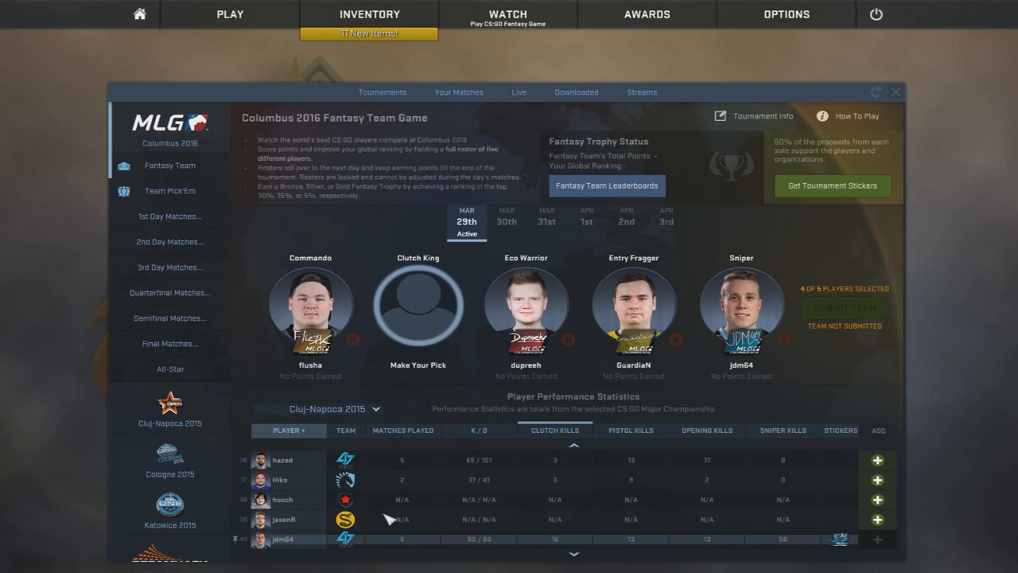
Step: Sort the player statistics by team and browse down to Team EnVyUs players like apEX
{"action": "left_click", "coordinate": [342, 429]}
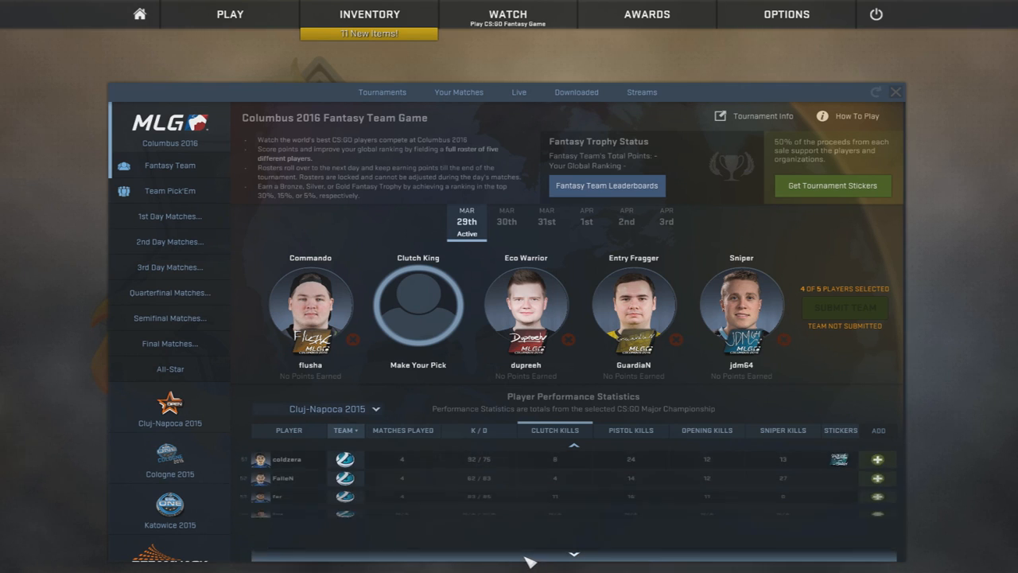
{"action": "scroll", "scroll_direction": "down", "scroll_amount": 3}
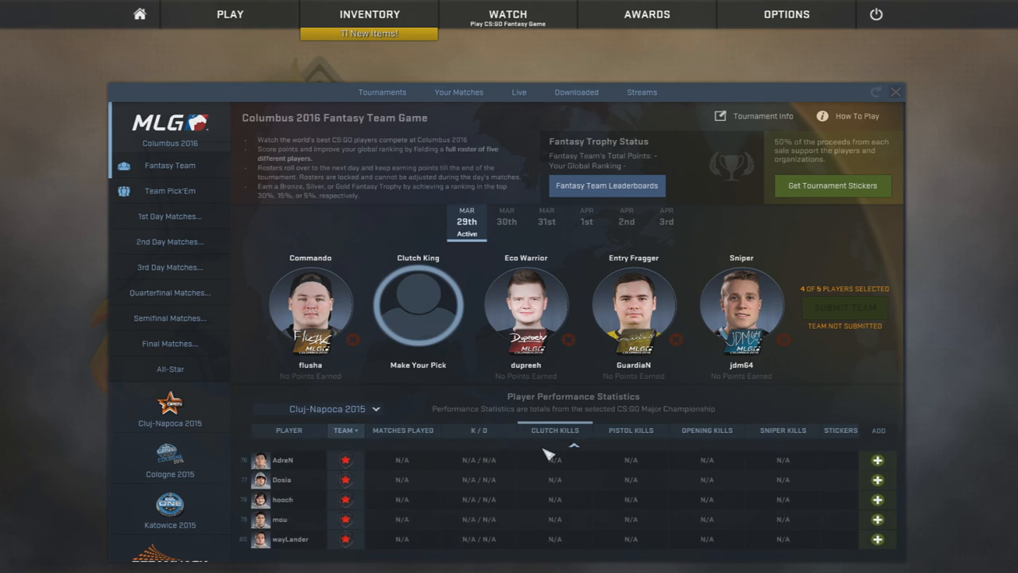
{"action": "scroll", "scroll_direction": "down", "scroll_amount": 3}
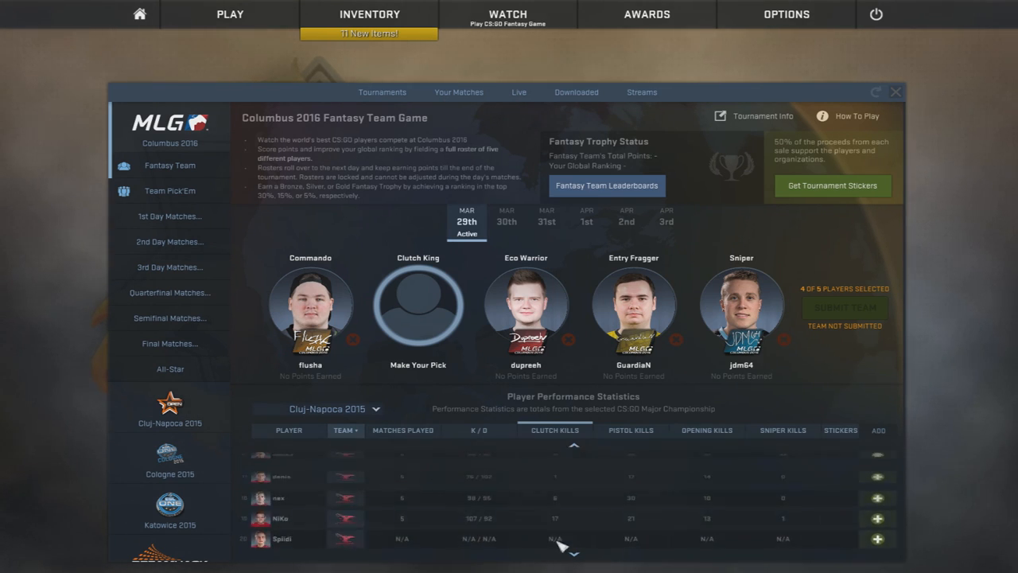
{"action": "scroll", "scroll_direction": "down", "scroll_amount": 3}
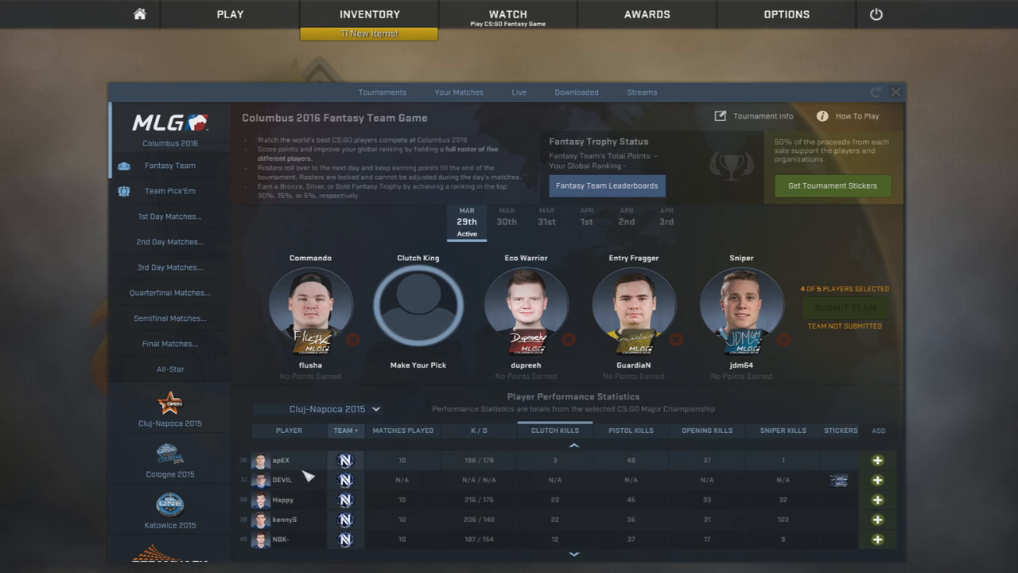